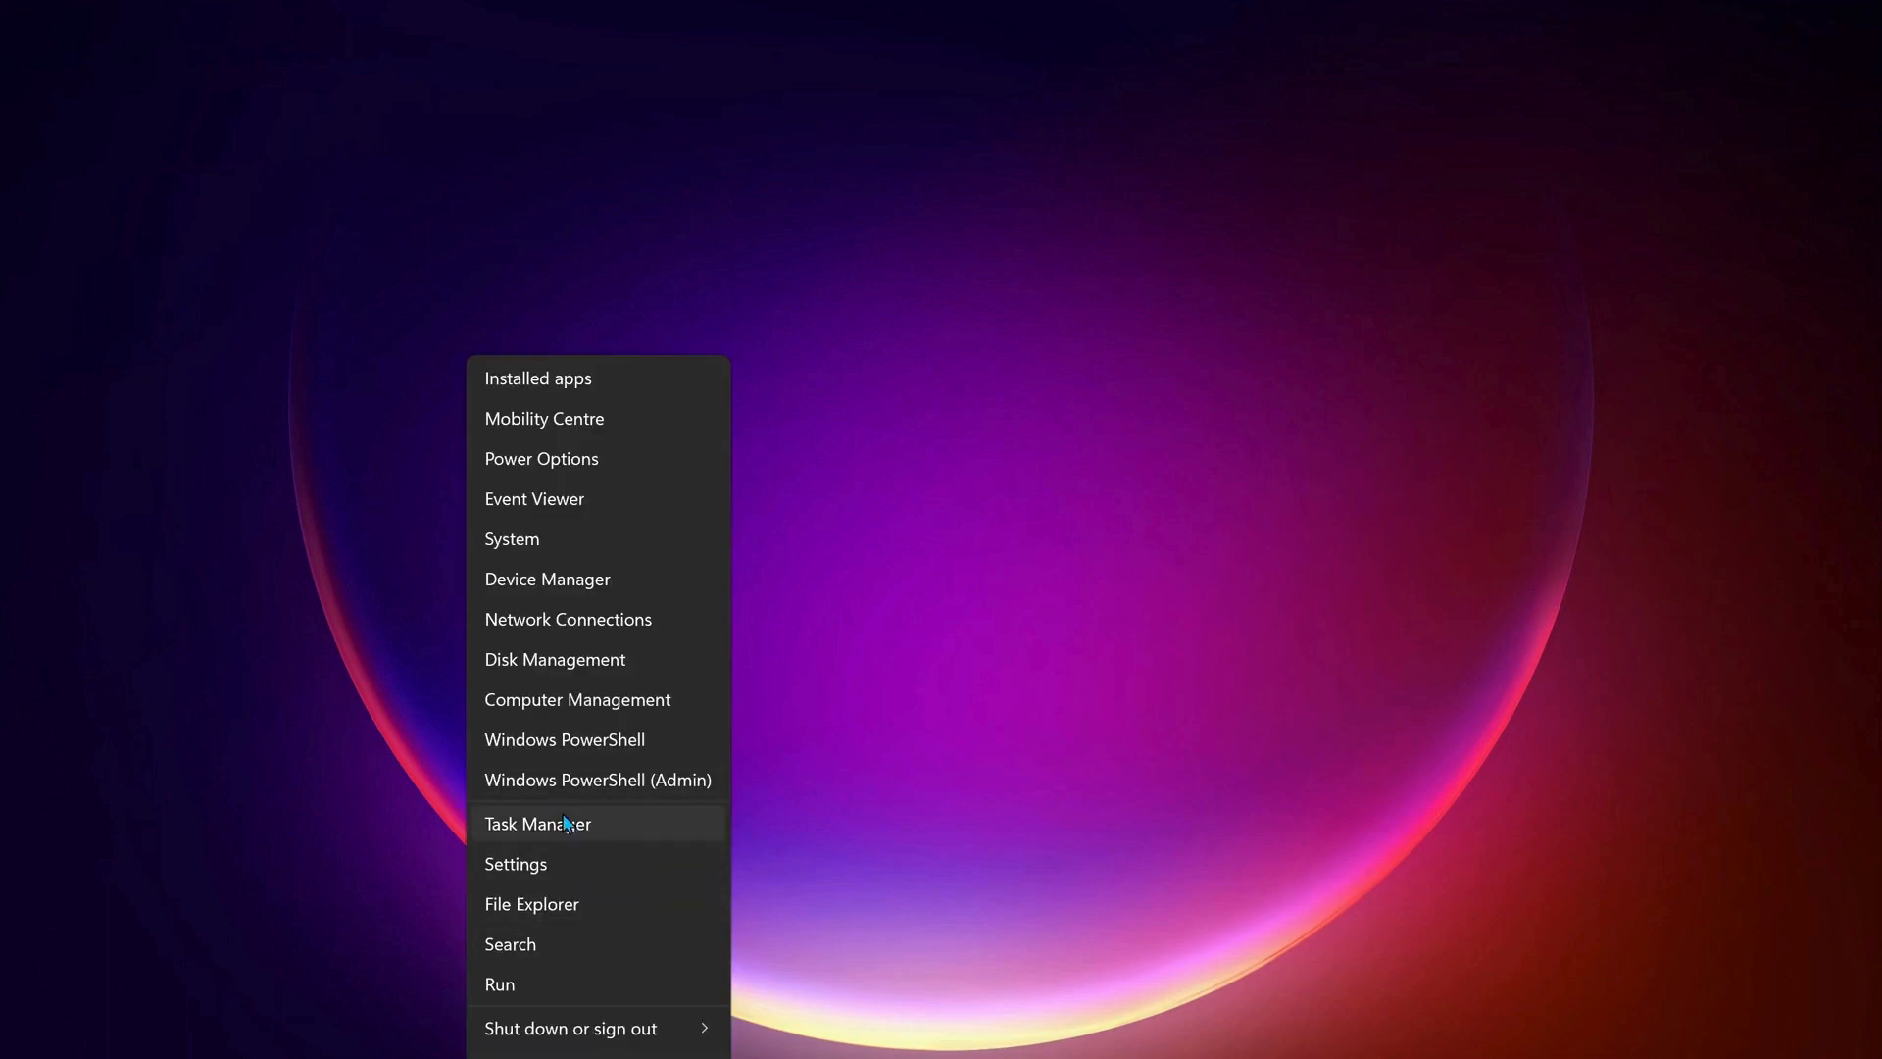
Step: Set the VALORANT shortcut's Run mode to Minimised in its properties
{"action": "left_click", "coordinate": [538, 824]}
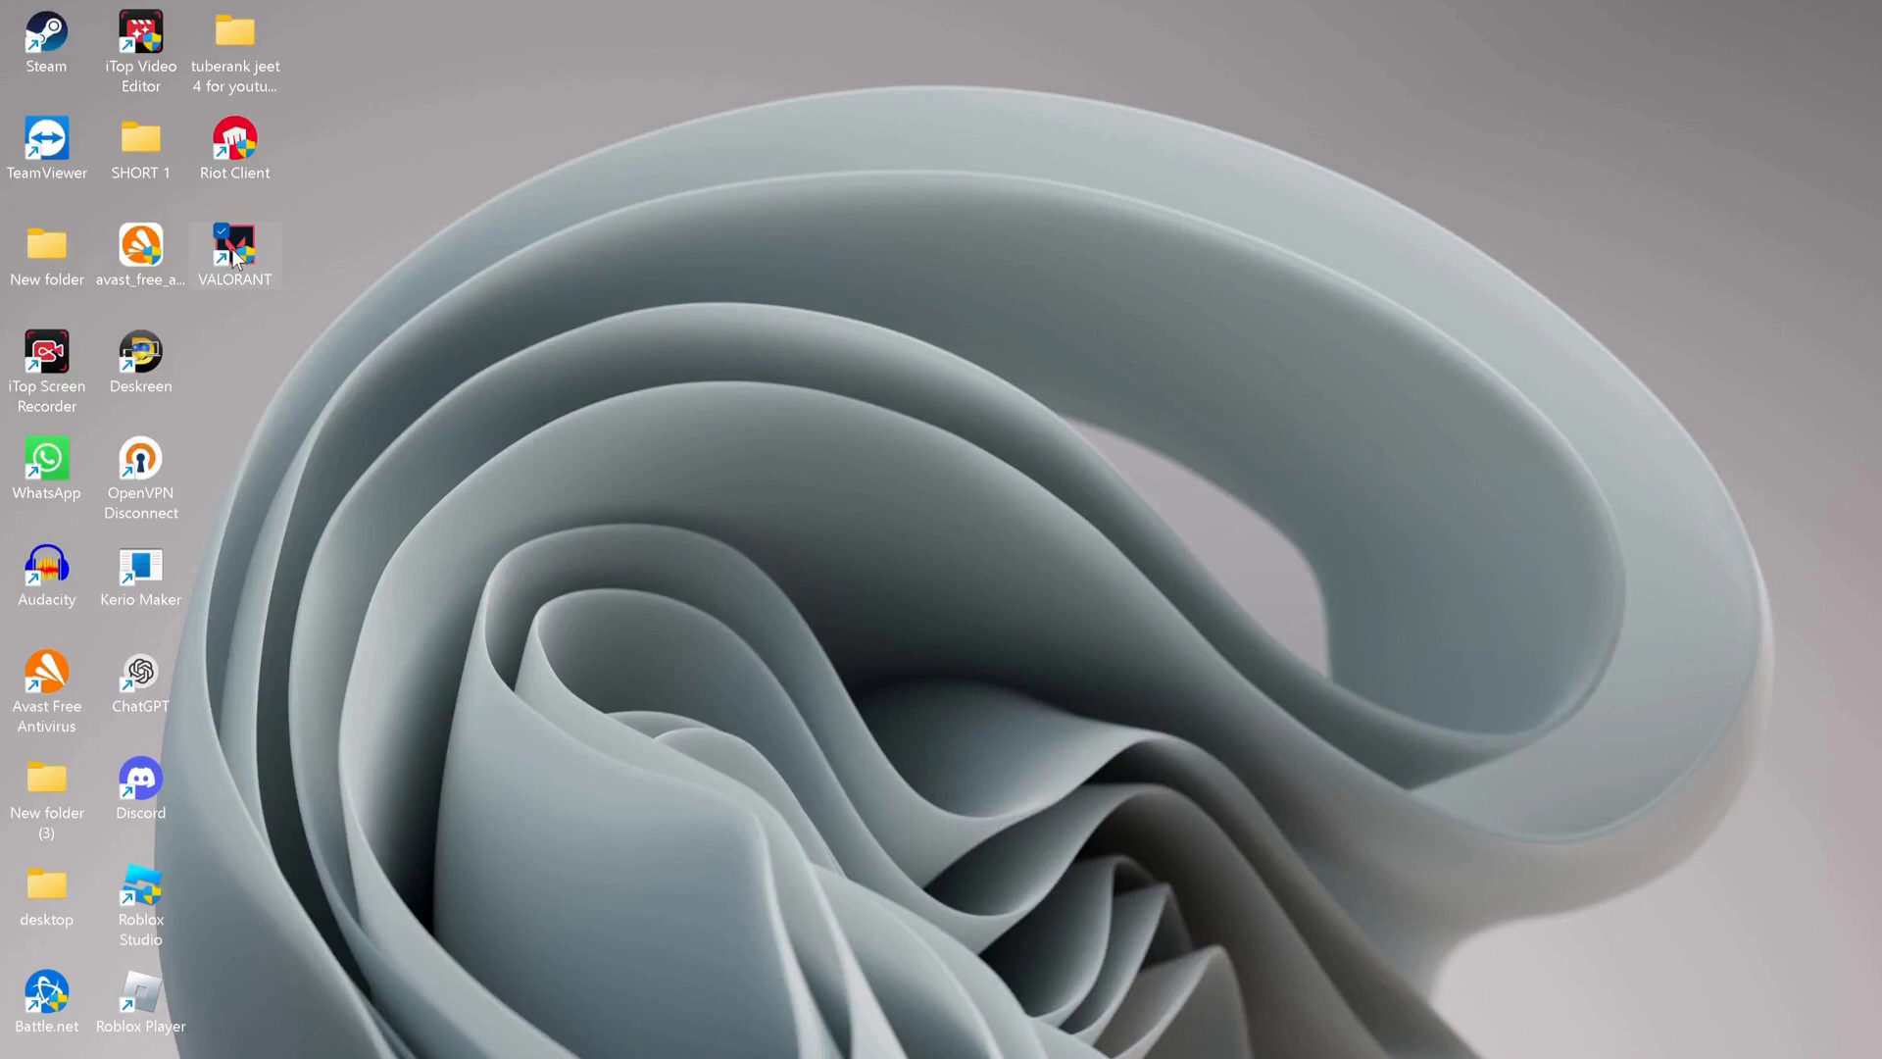
{"action": "right_click", "coordinate": [234, 253]}
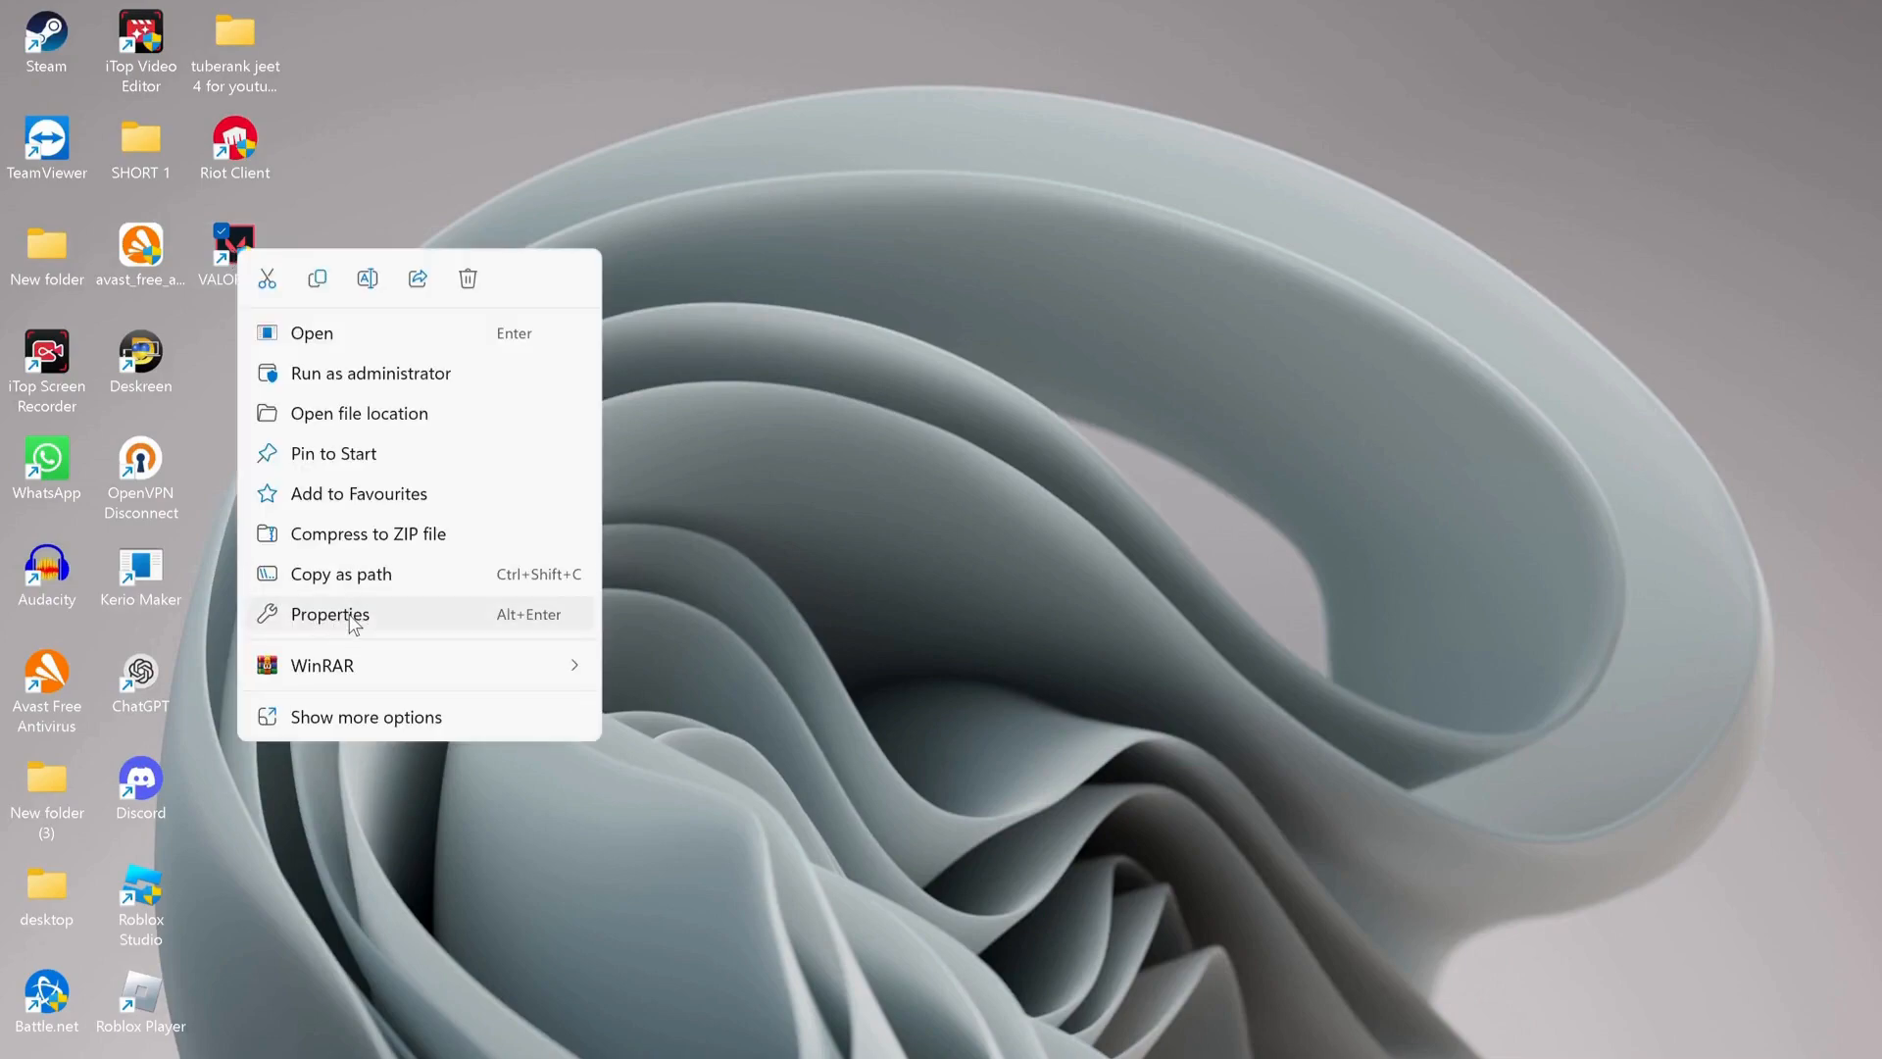
{"action": "left_click", "coordinate": [329, 613]}
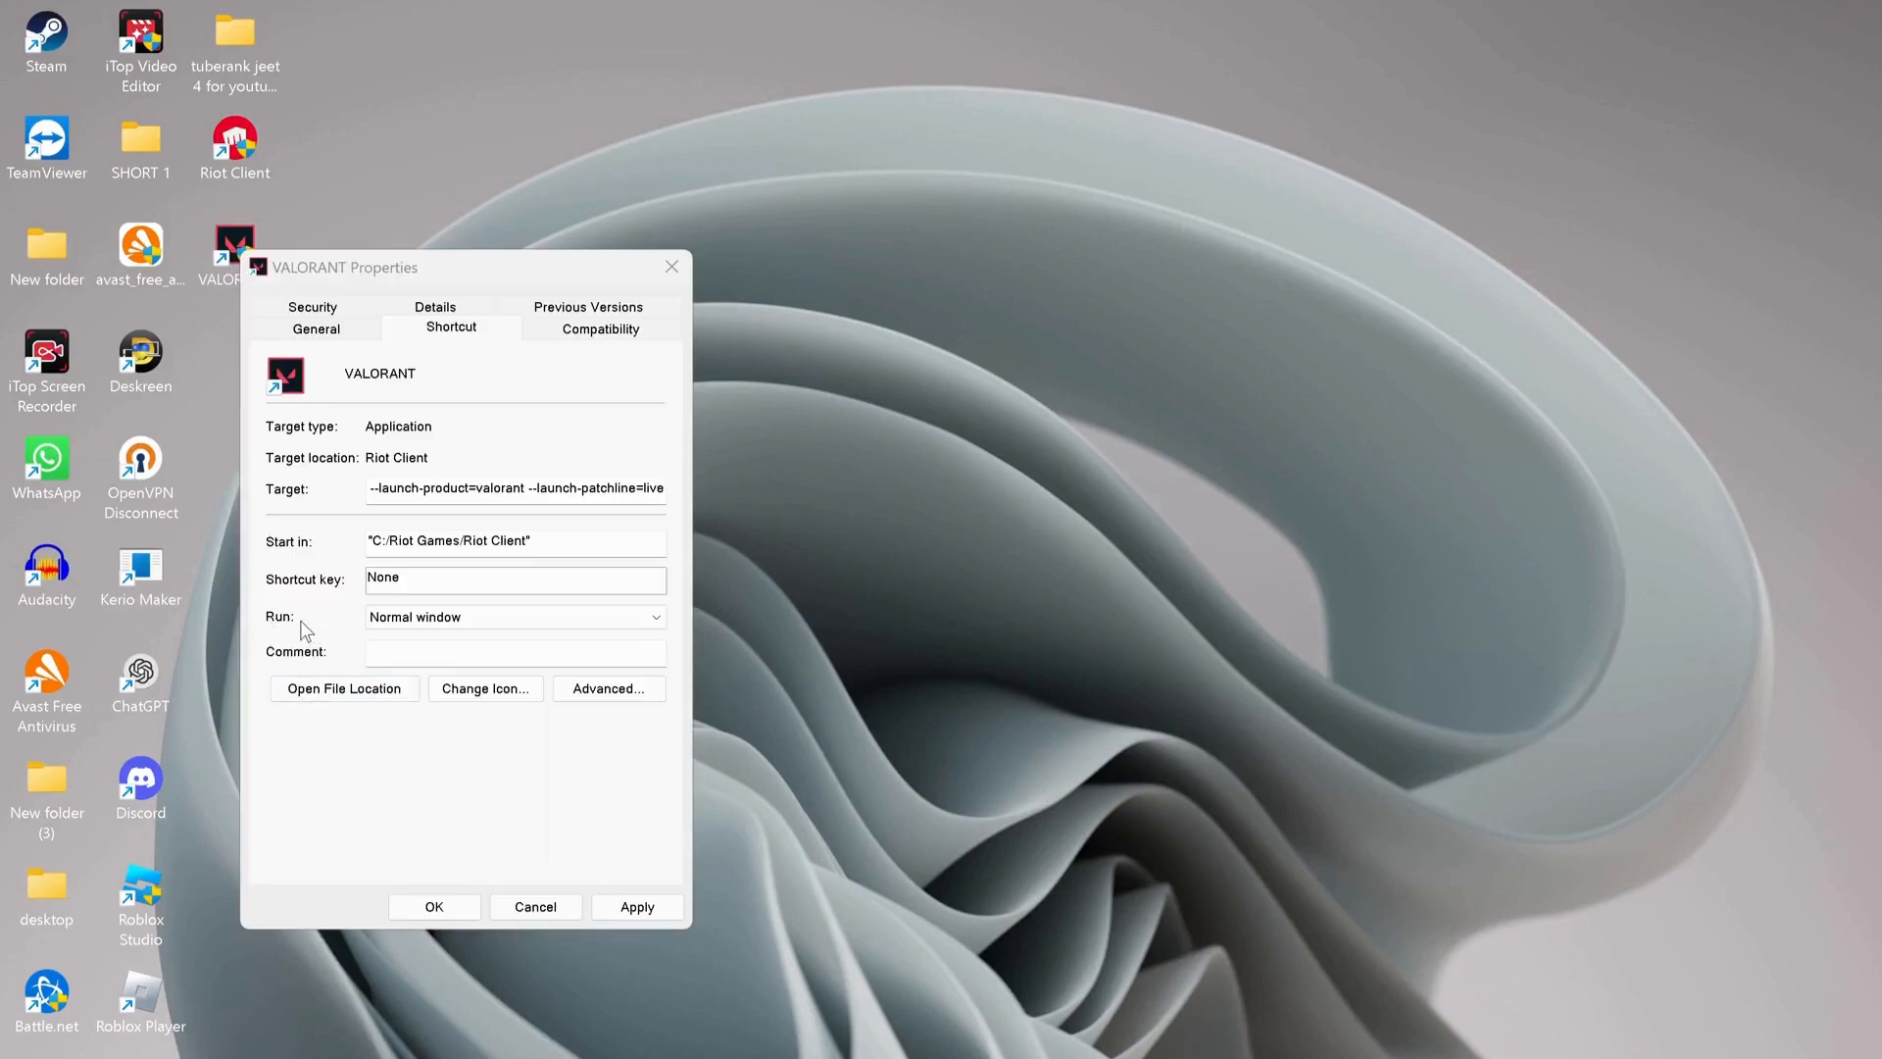
{"action": "left_click", "coordinate": [514, 615]}
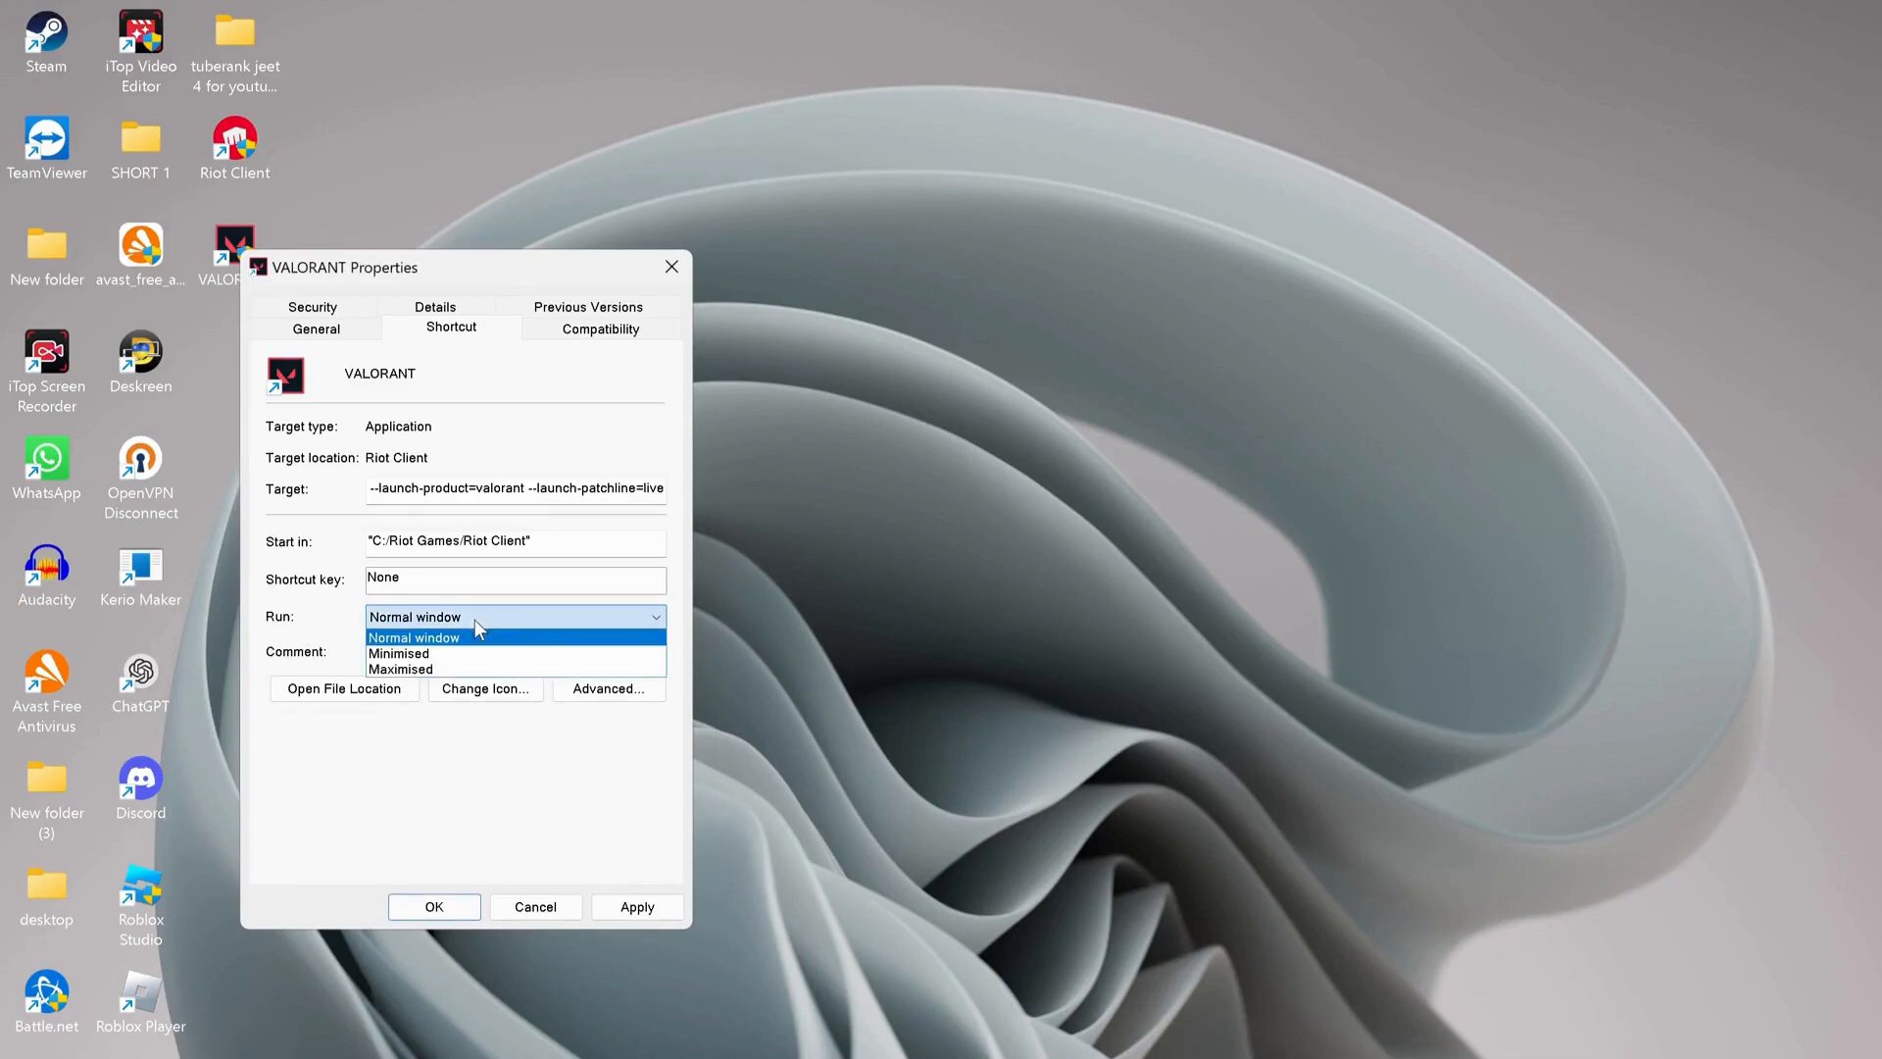
{"action": "left_click", "coordinate": [400, 653]}
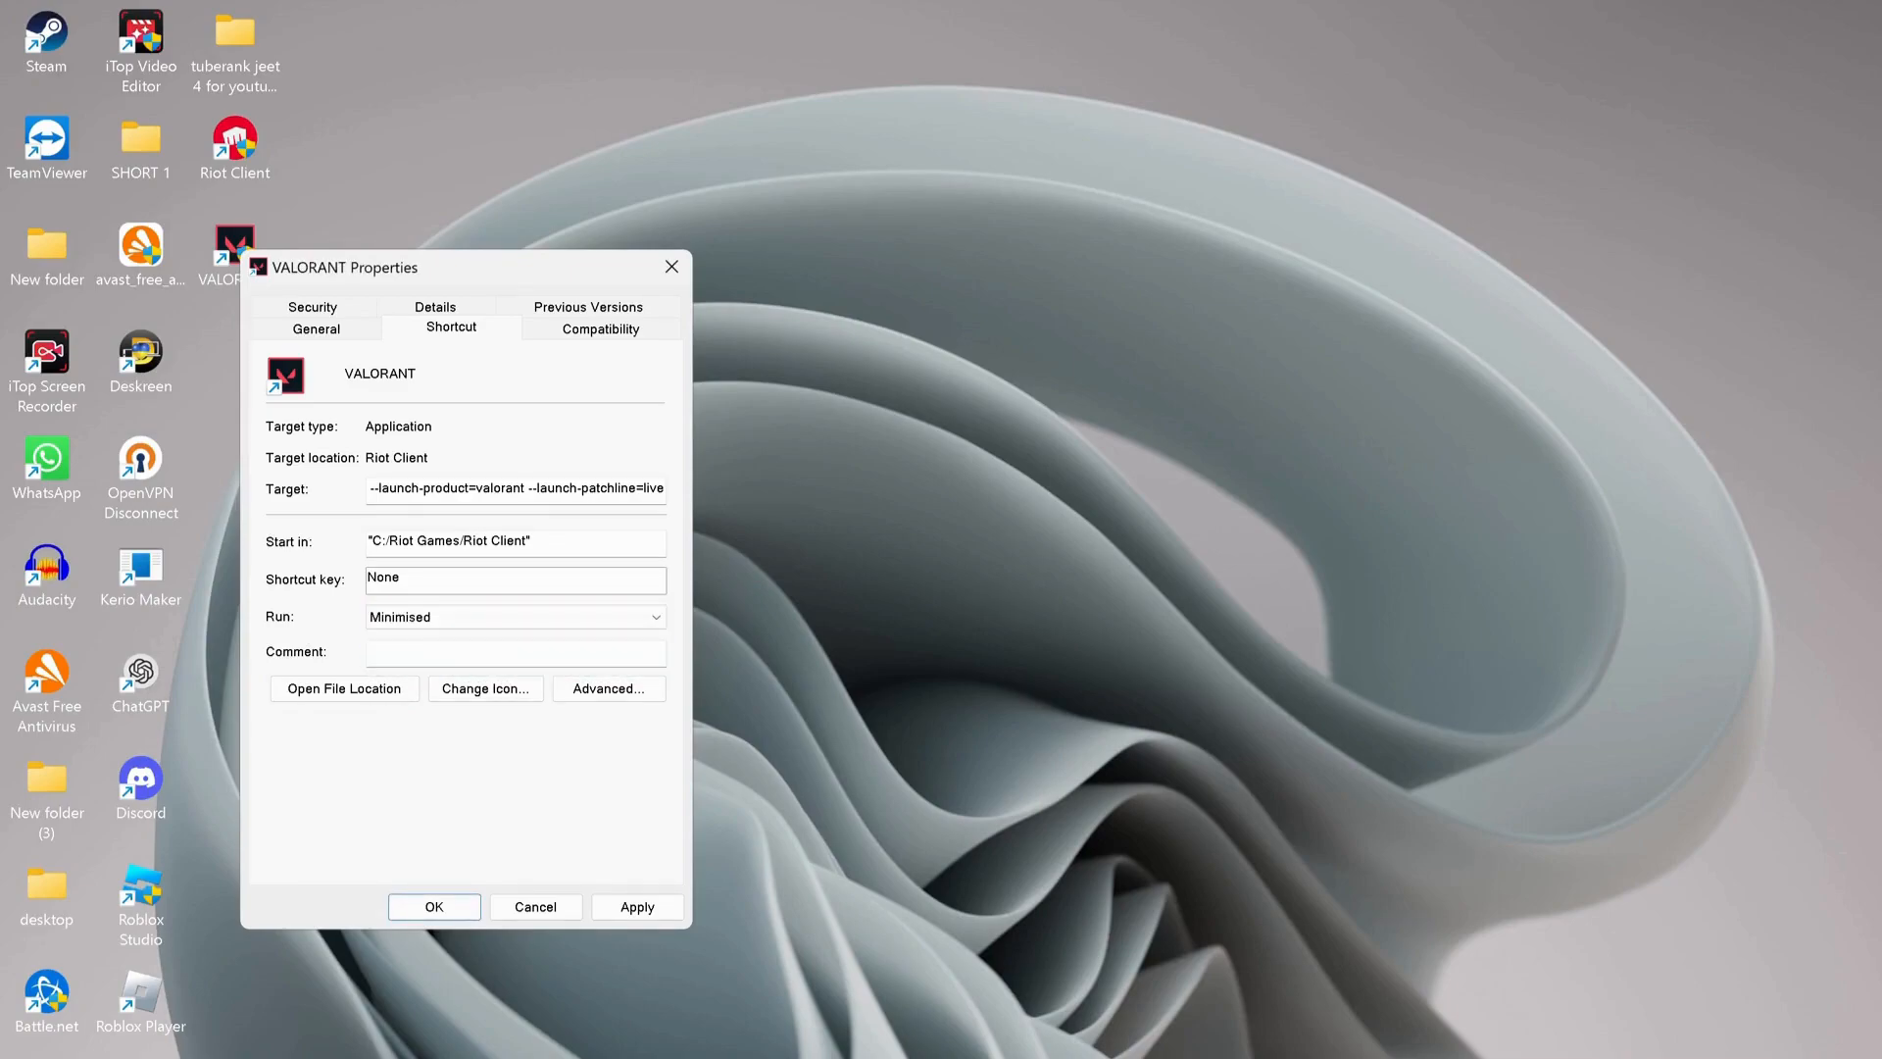
{"action": "left_click", "coordinate": [602, 327]}
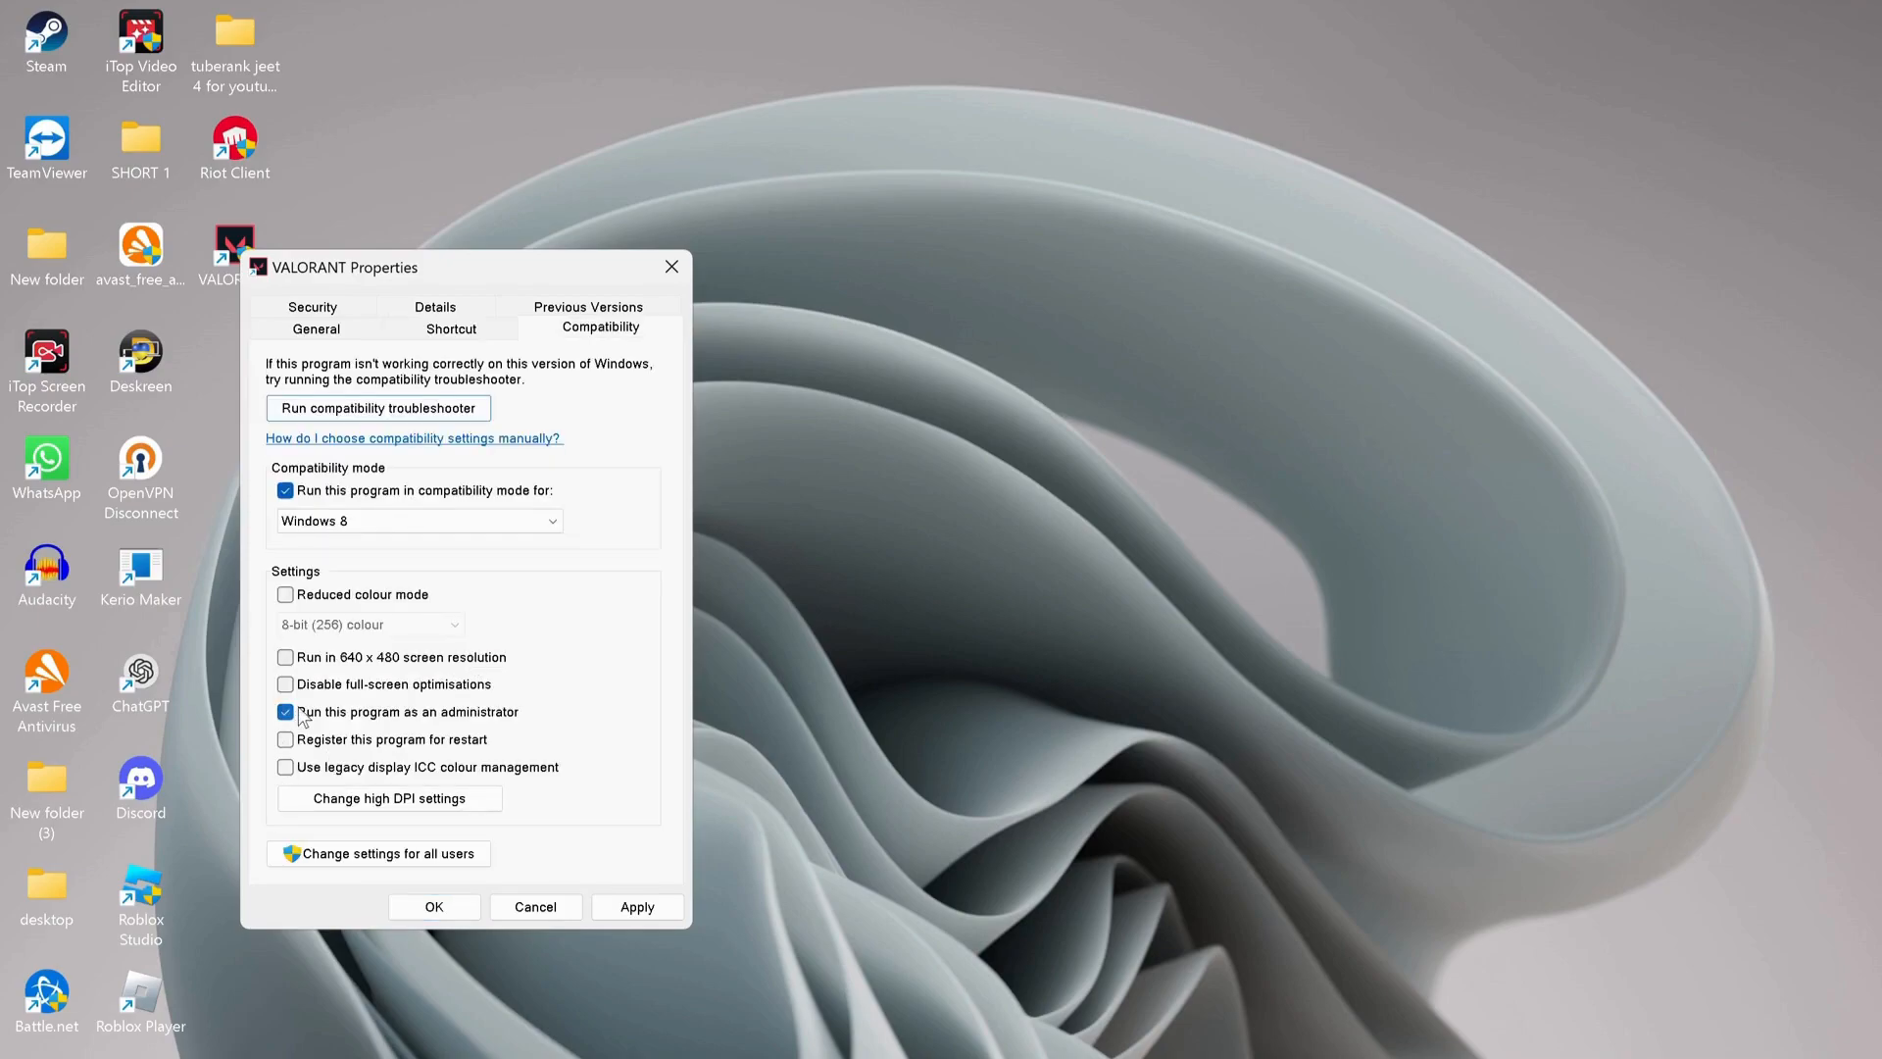
{"action": "mouse_move", "coordinate": [564, 717]}
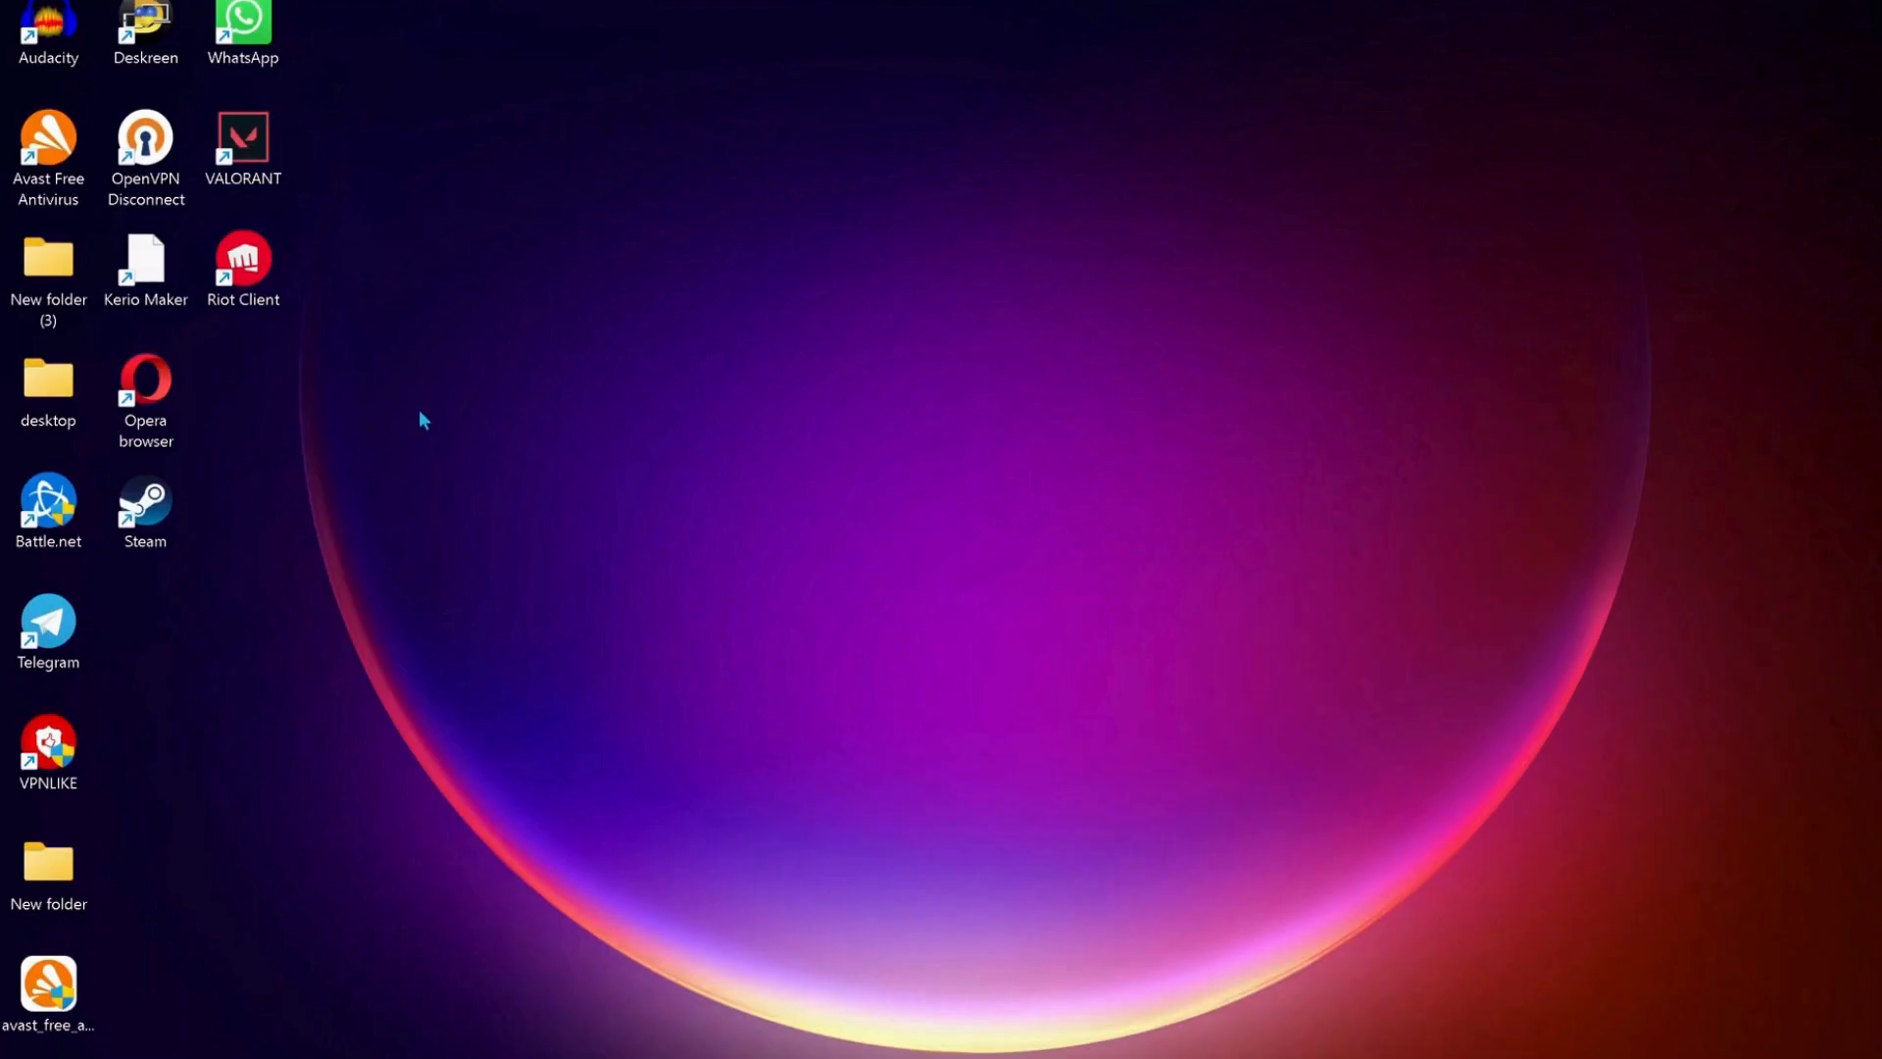
Step: Bring up the Riot Client shortcut's compatibility settings
{"action": "left_click", "coordinate": [243, 268]}
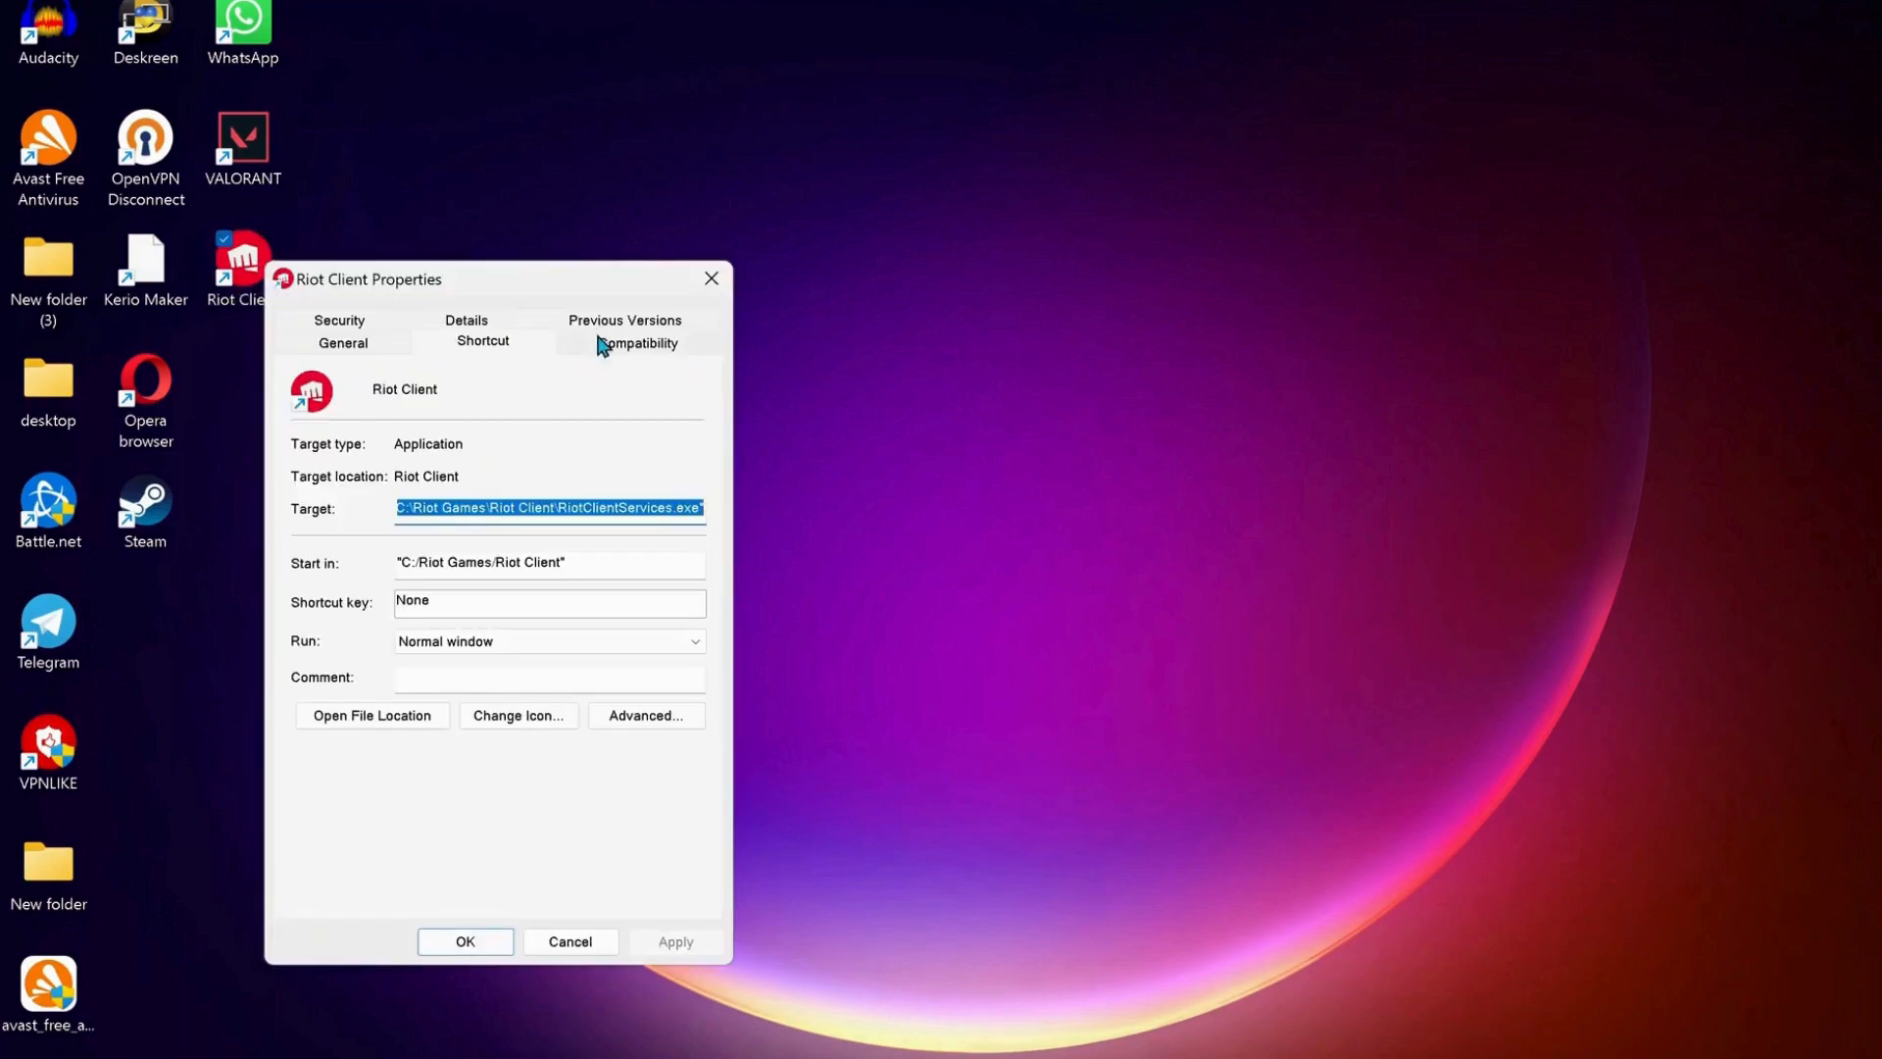
{"action": "left_click", "coordinate": [637, 342]}
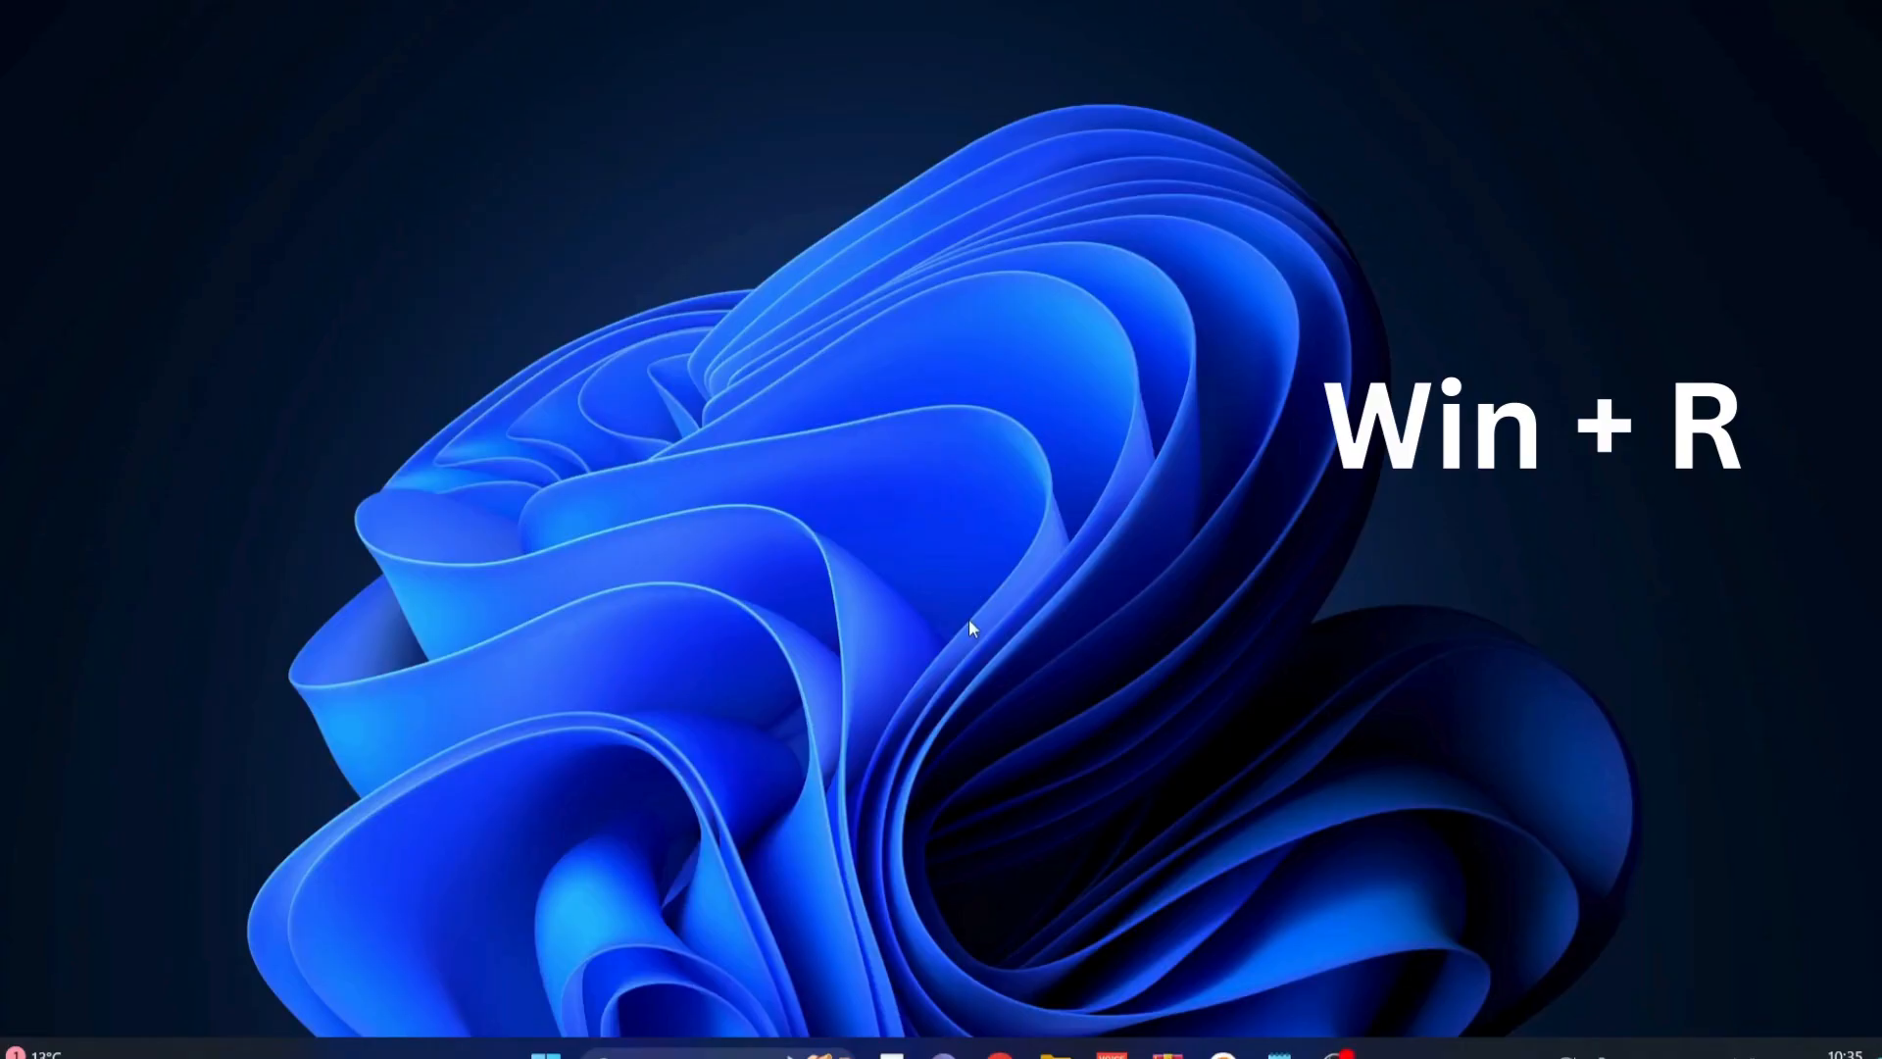
Step: Open the %localappdata% folder through the Run box
{"action": "type", "text": "%localappdata%"}
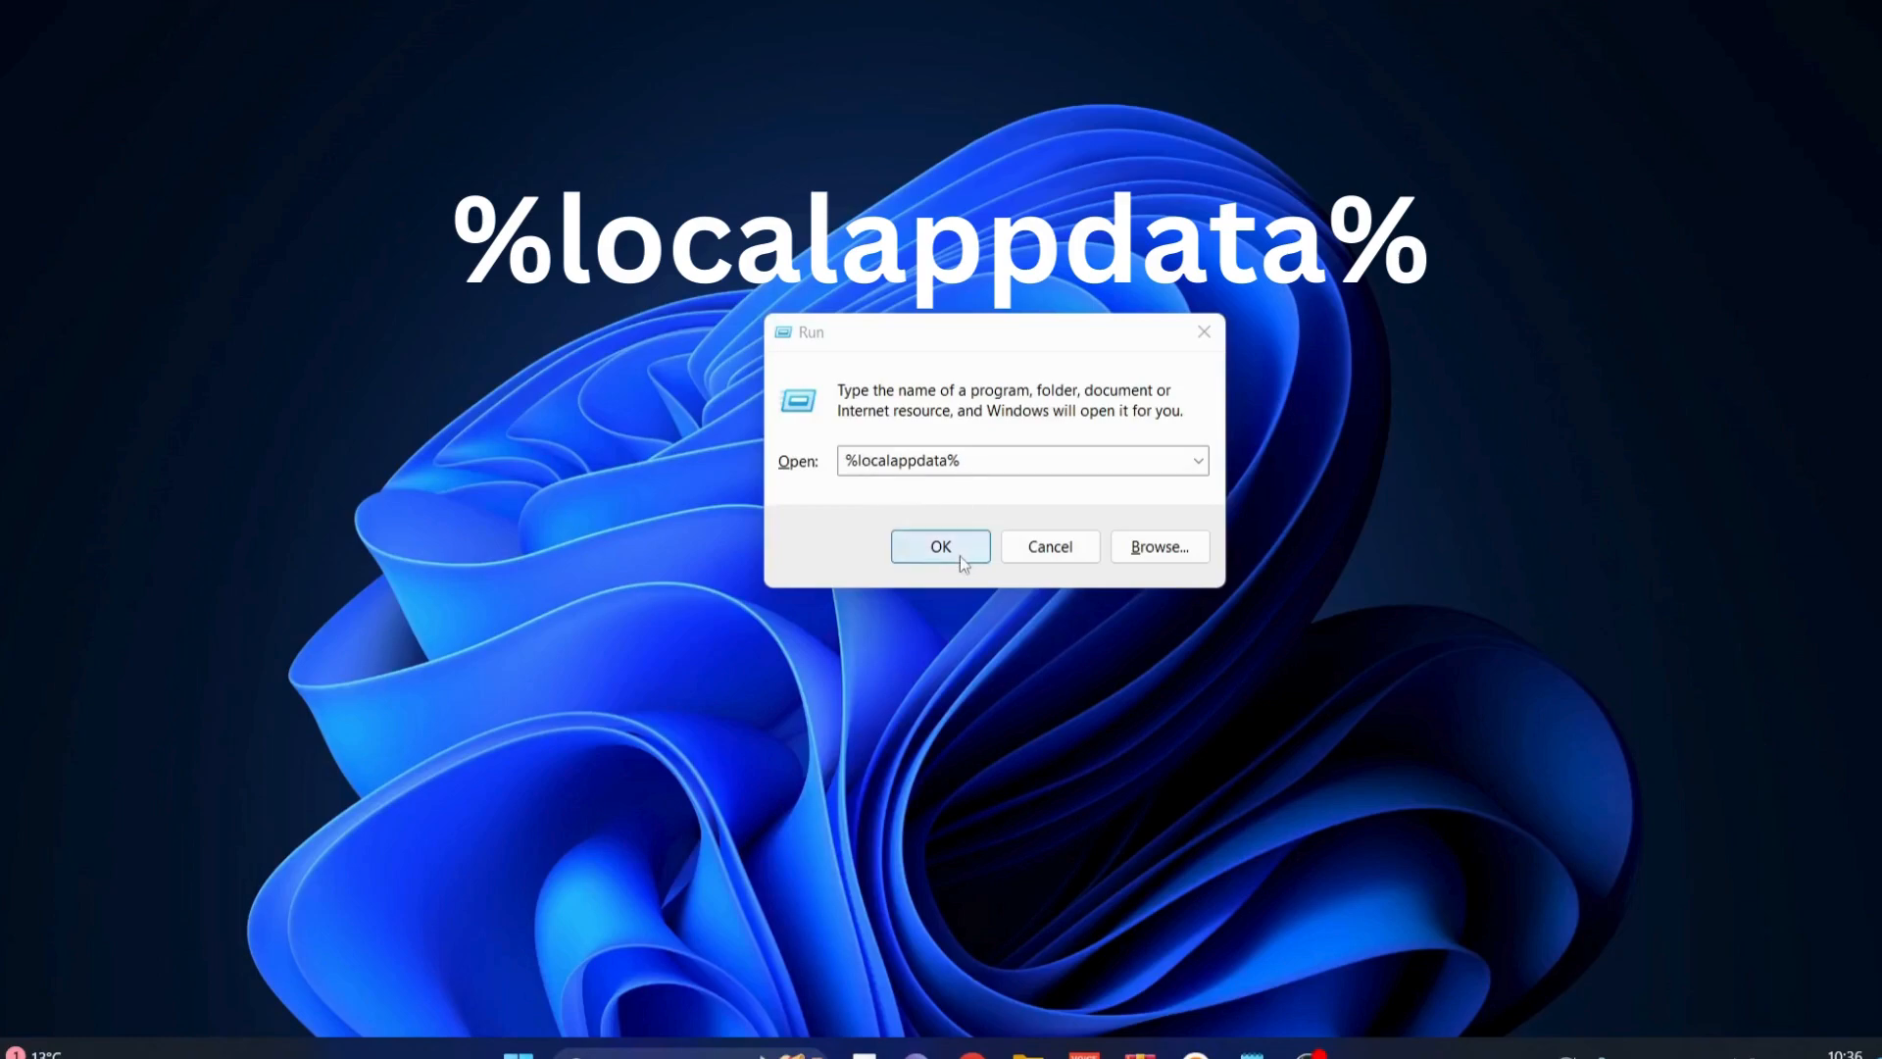
{"action": "left_click", "coordinate": [941, 547]}
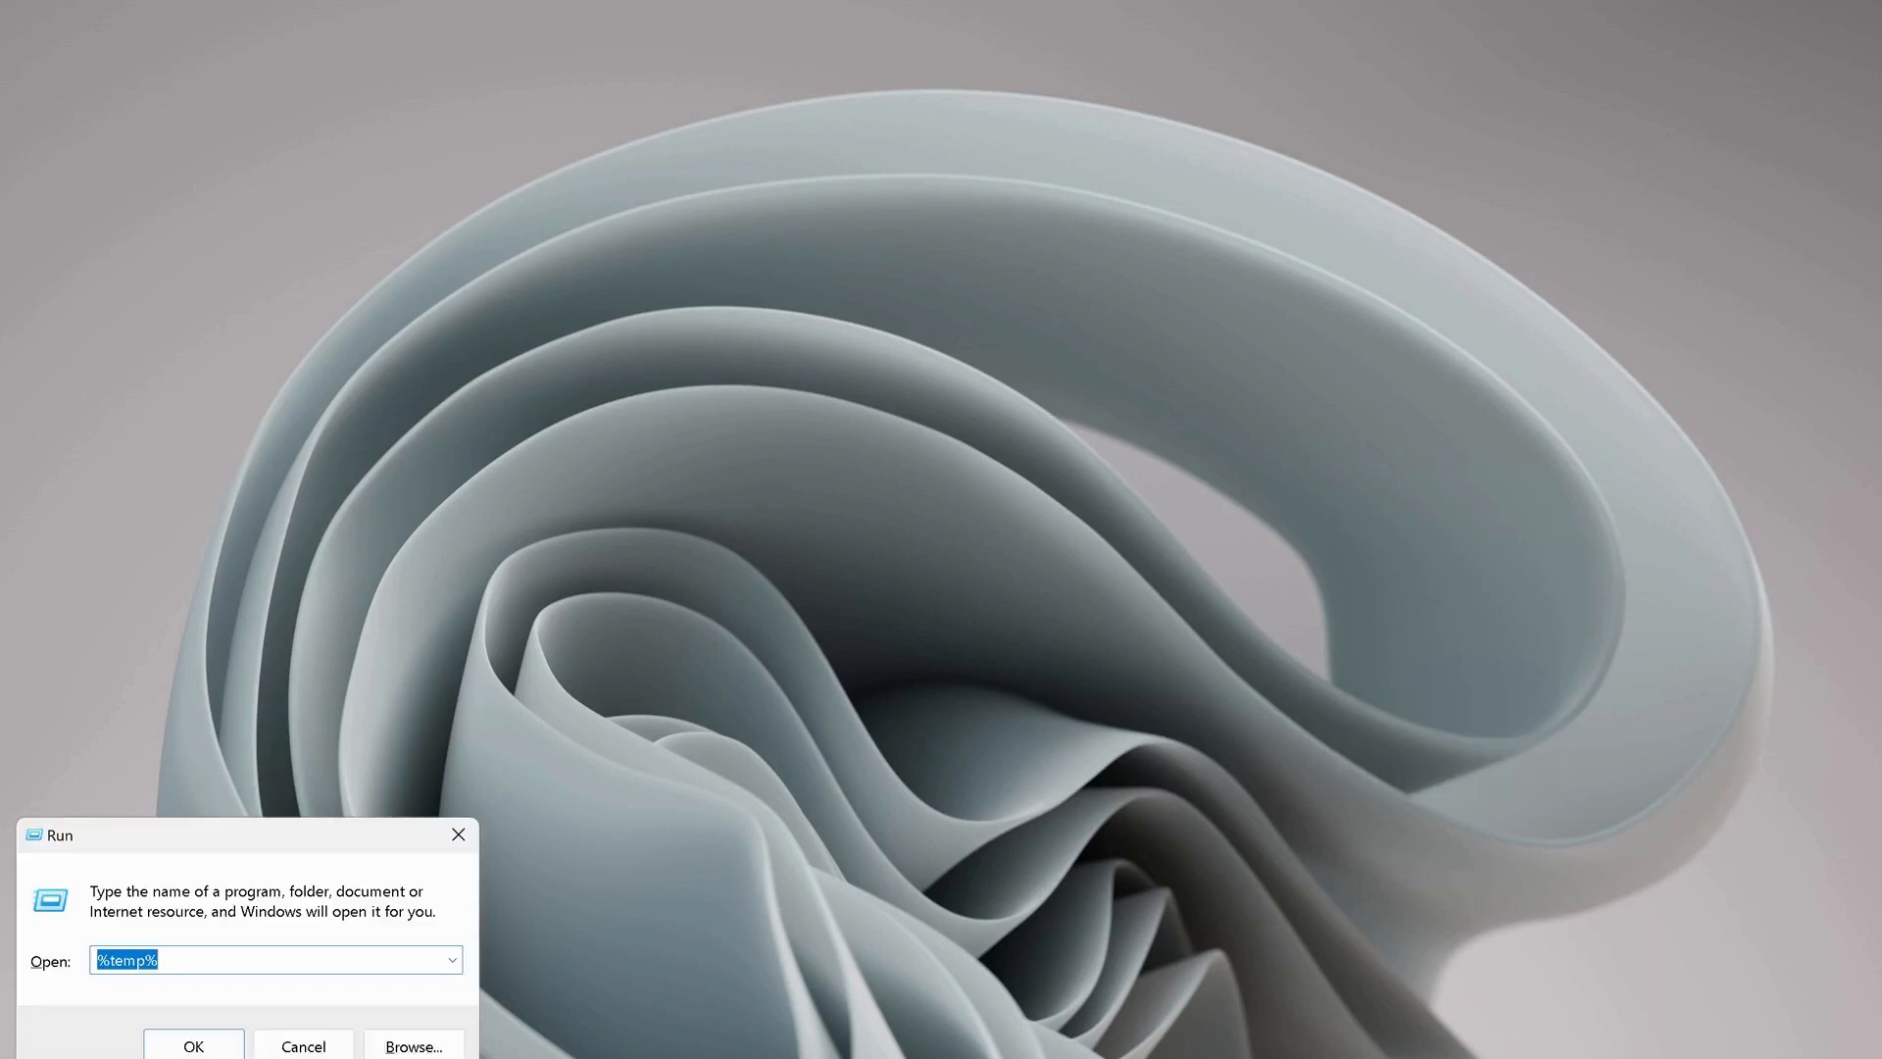
Step: Open Network Connections by running NCPA.CPL
{"action": "type", "text": "NC"}
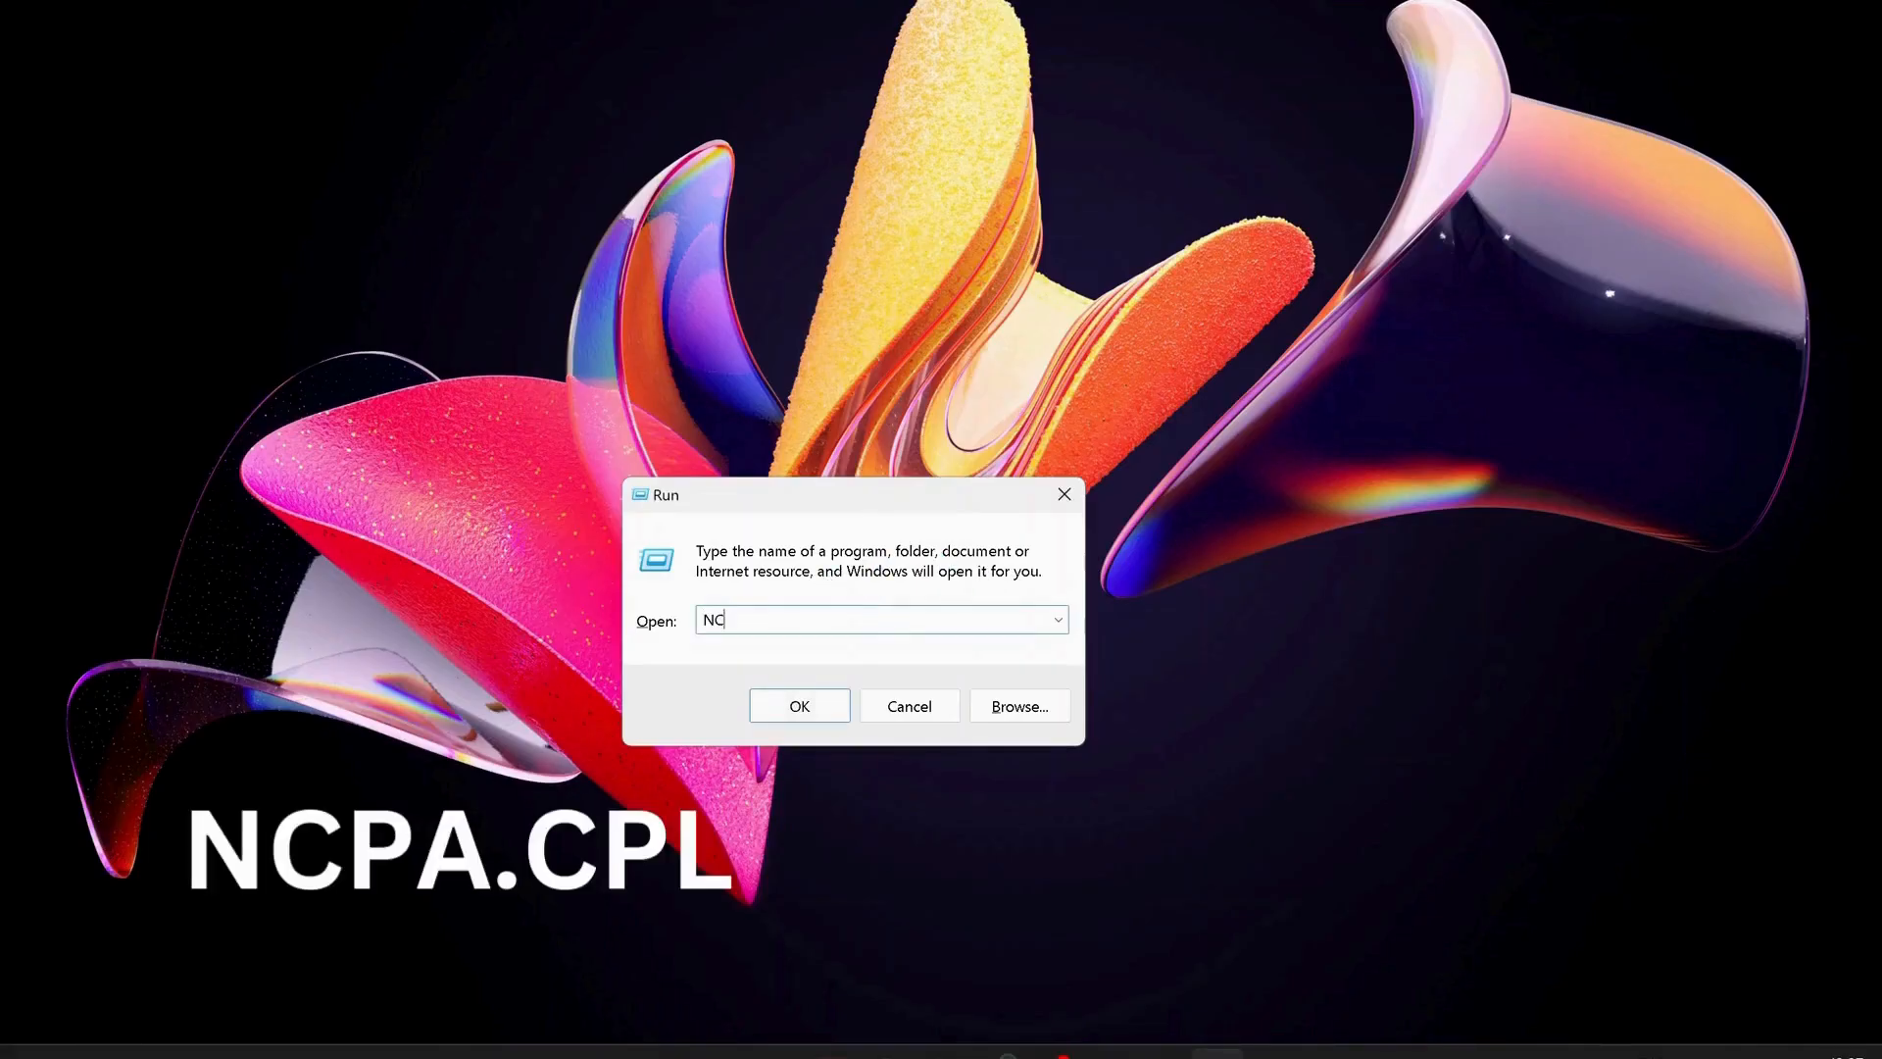
{"action": "type", "text": "PA.CP"}
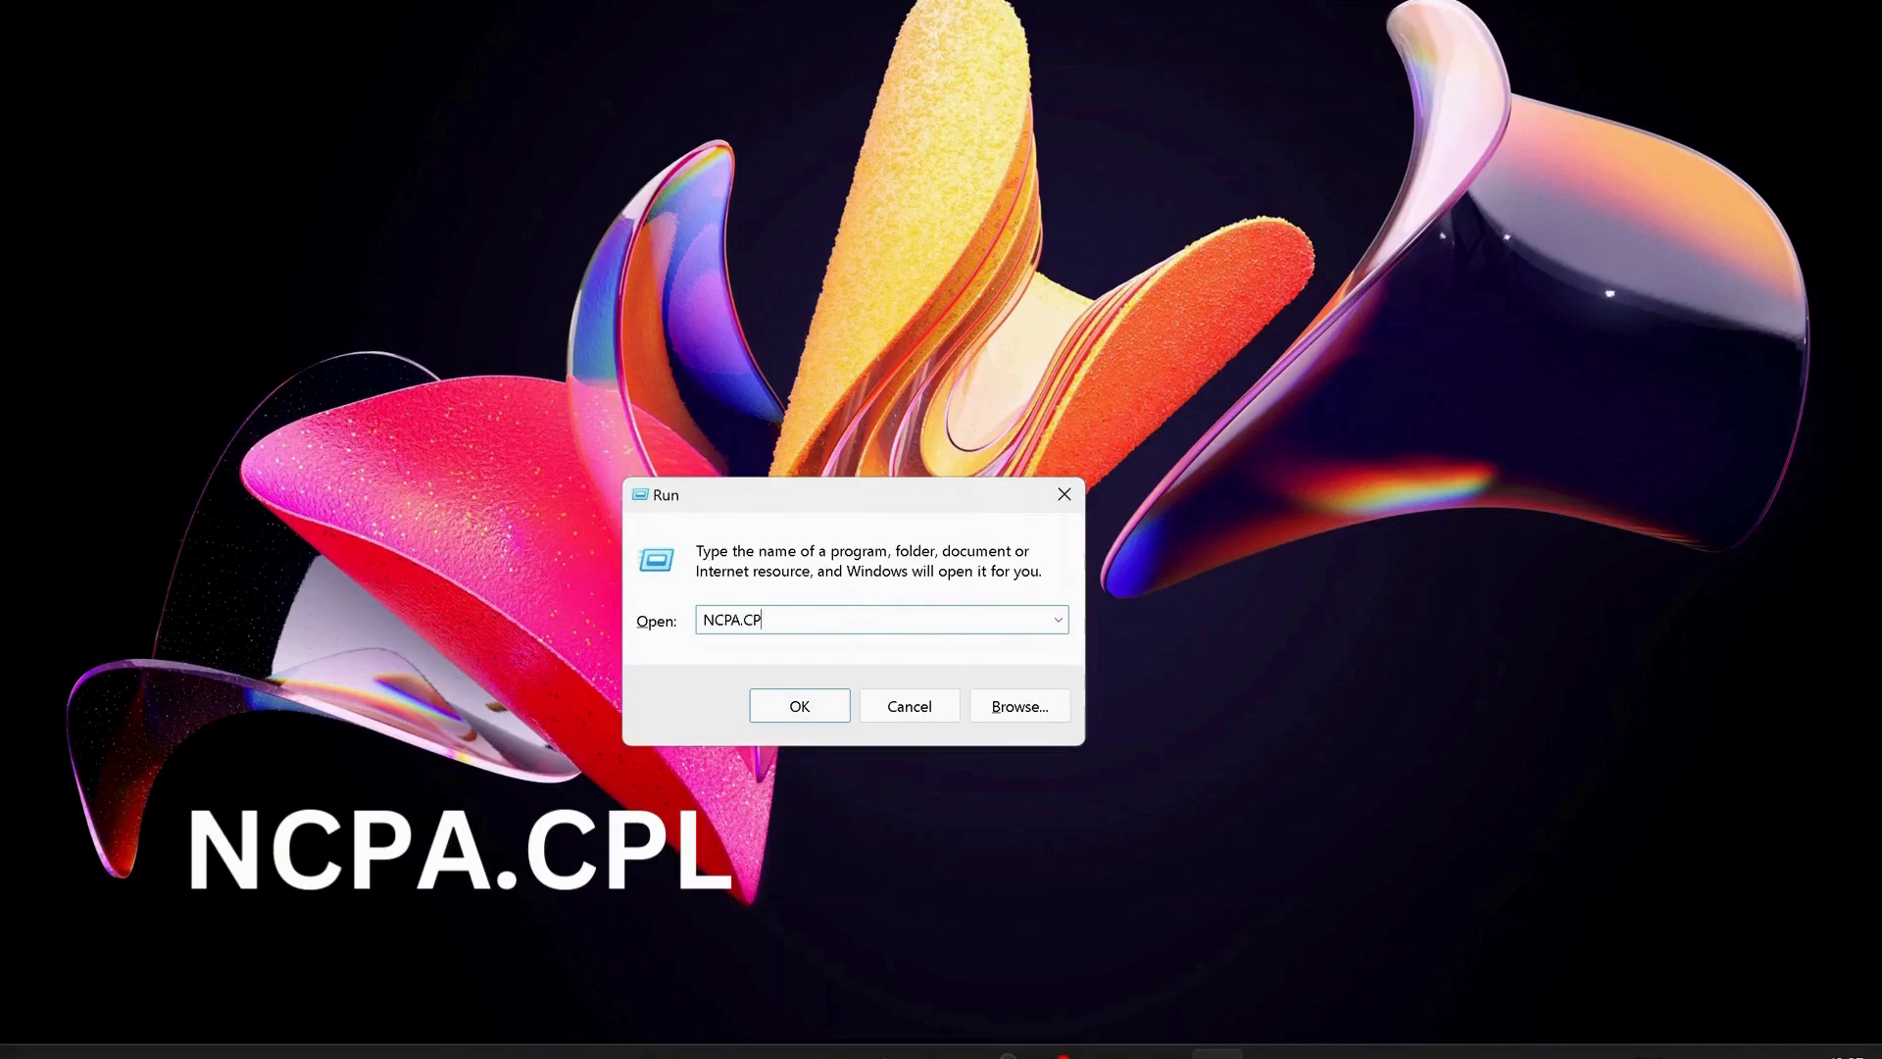
{"action": "type", "text": "L"}
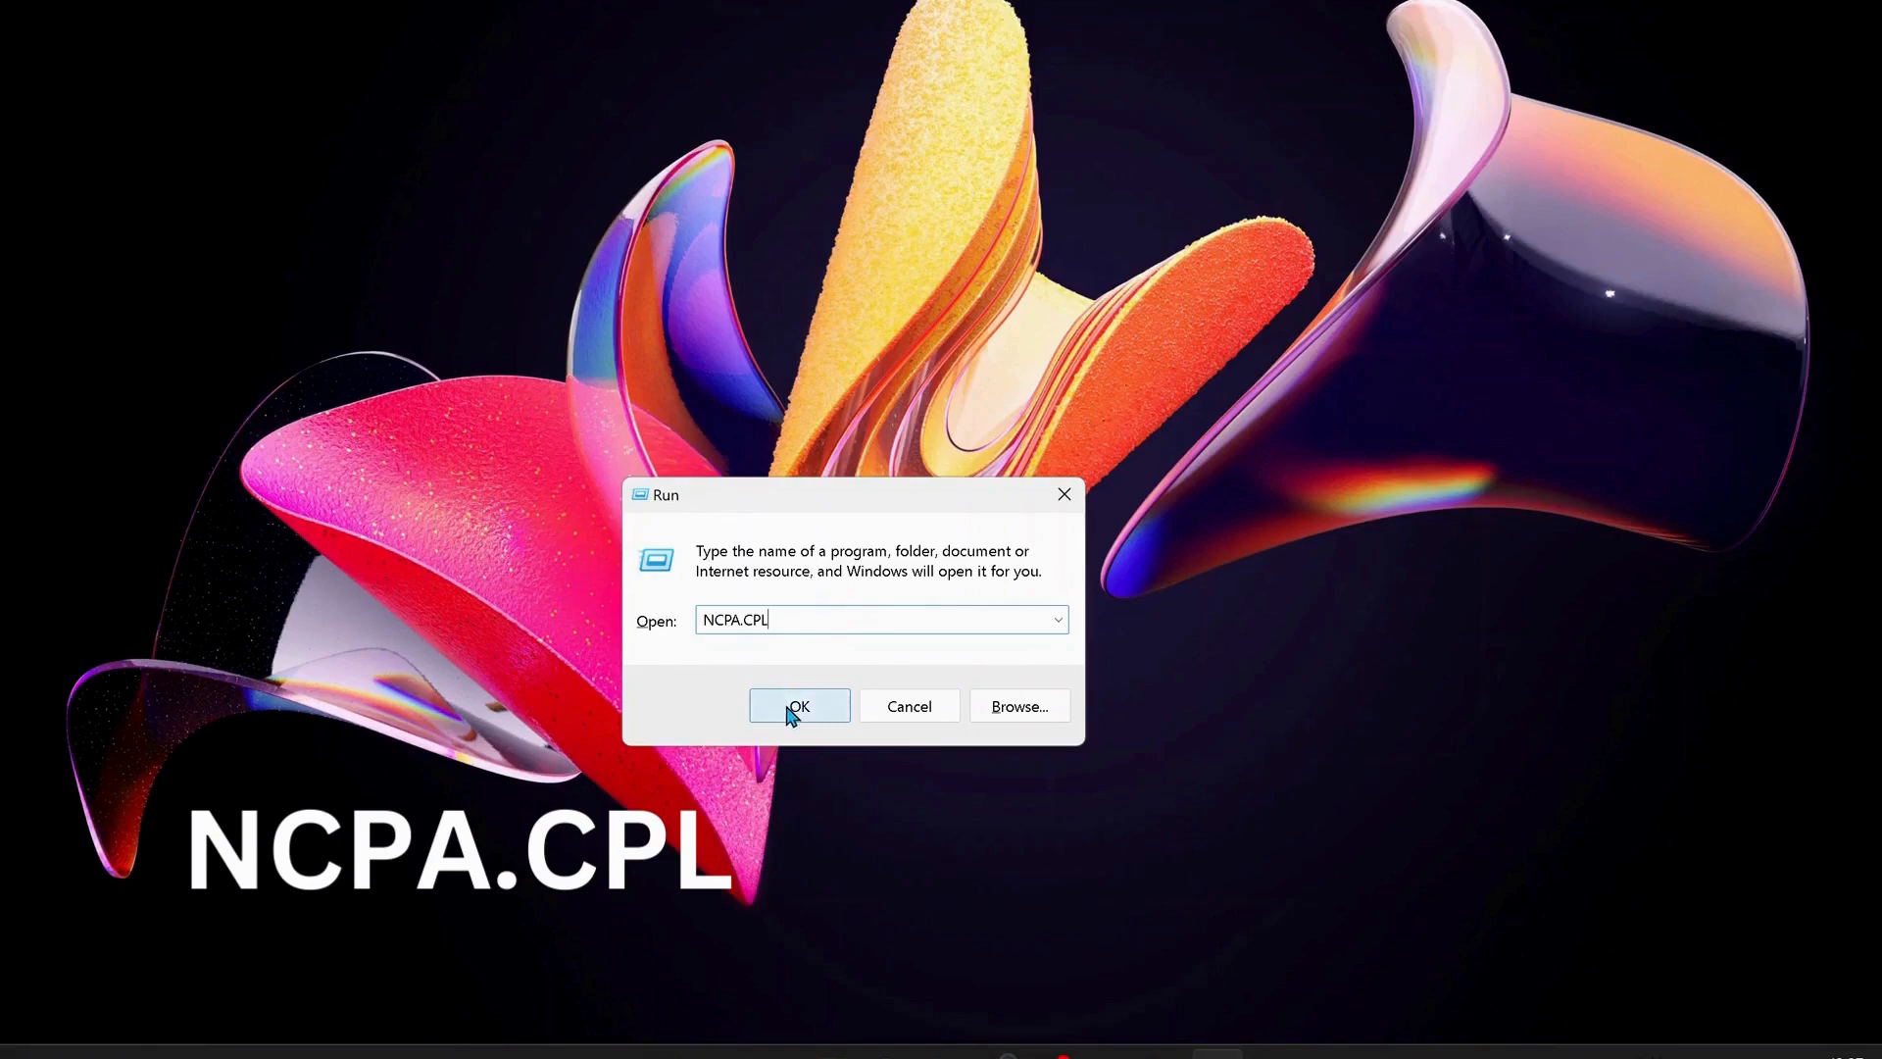
{"action": "left_click", "coordinate": [798, 706]}
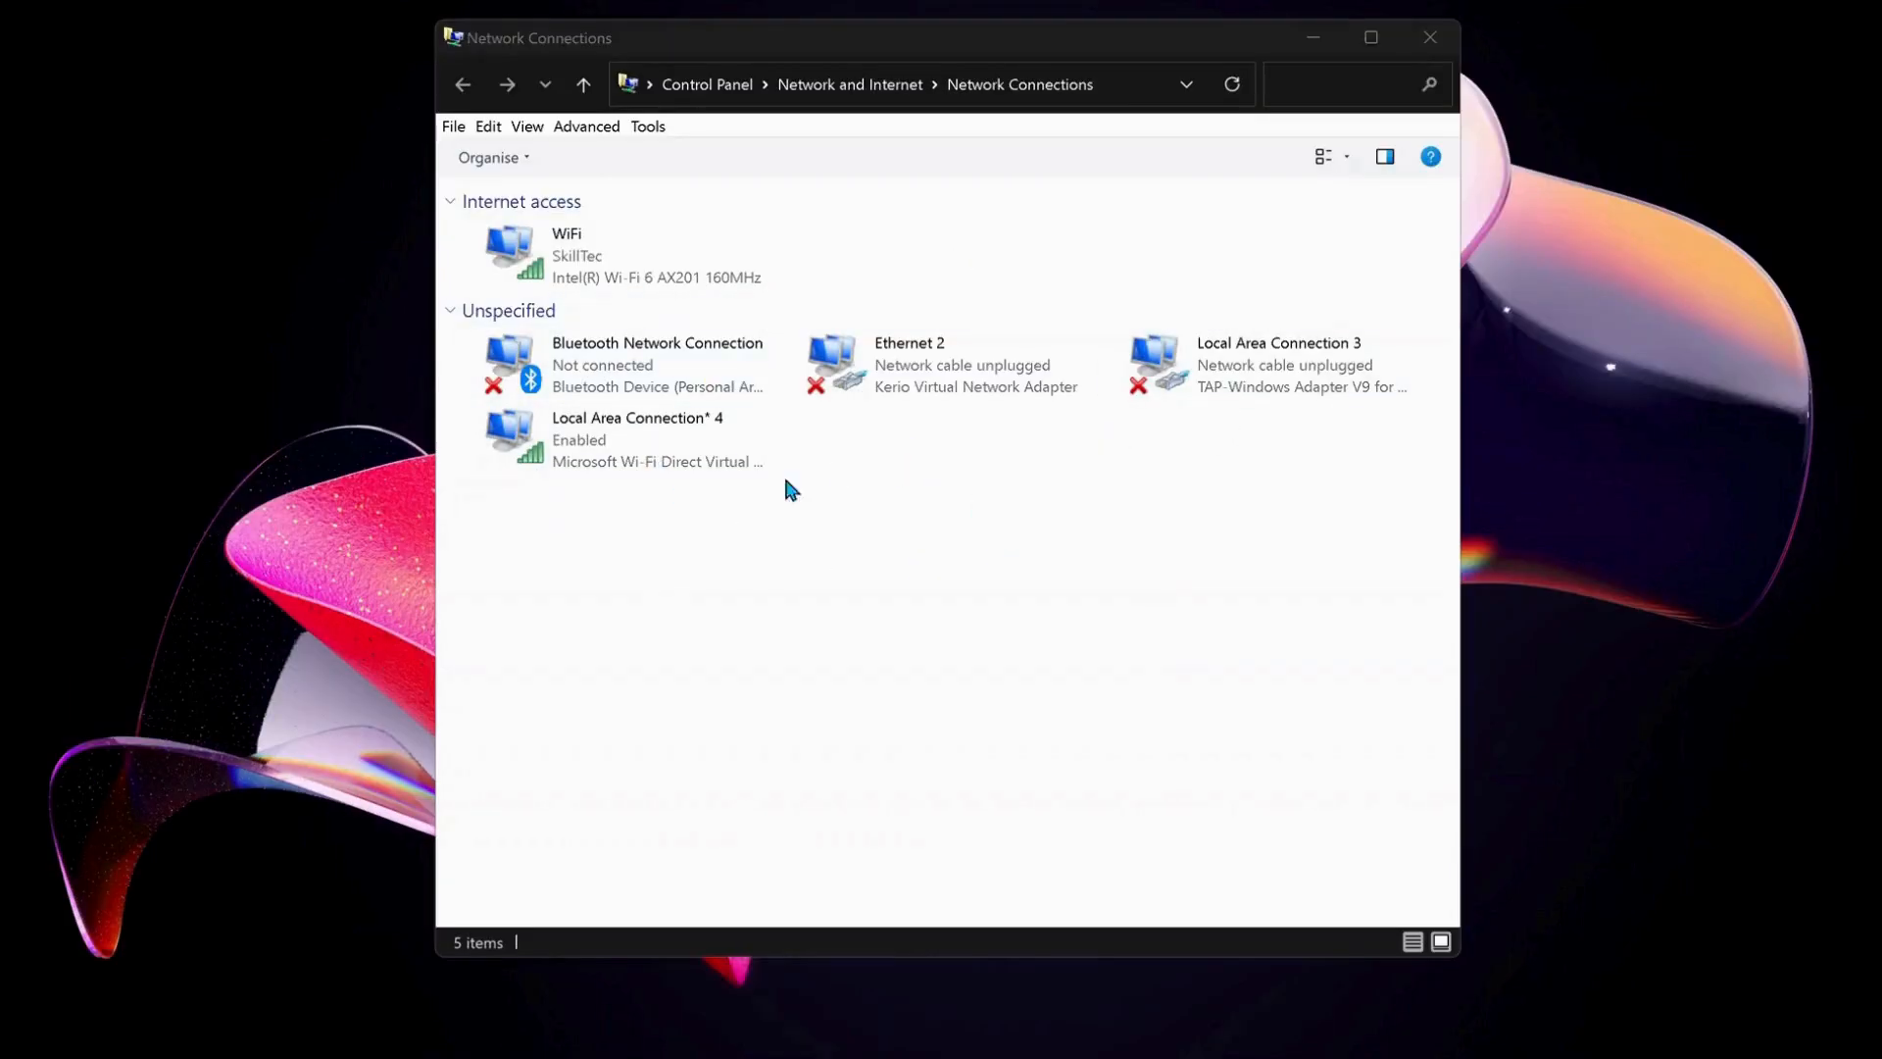
{"action": "mouse_move", "coordinate": [729, 449]}
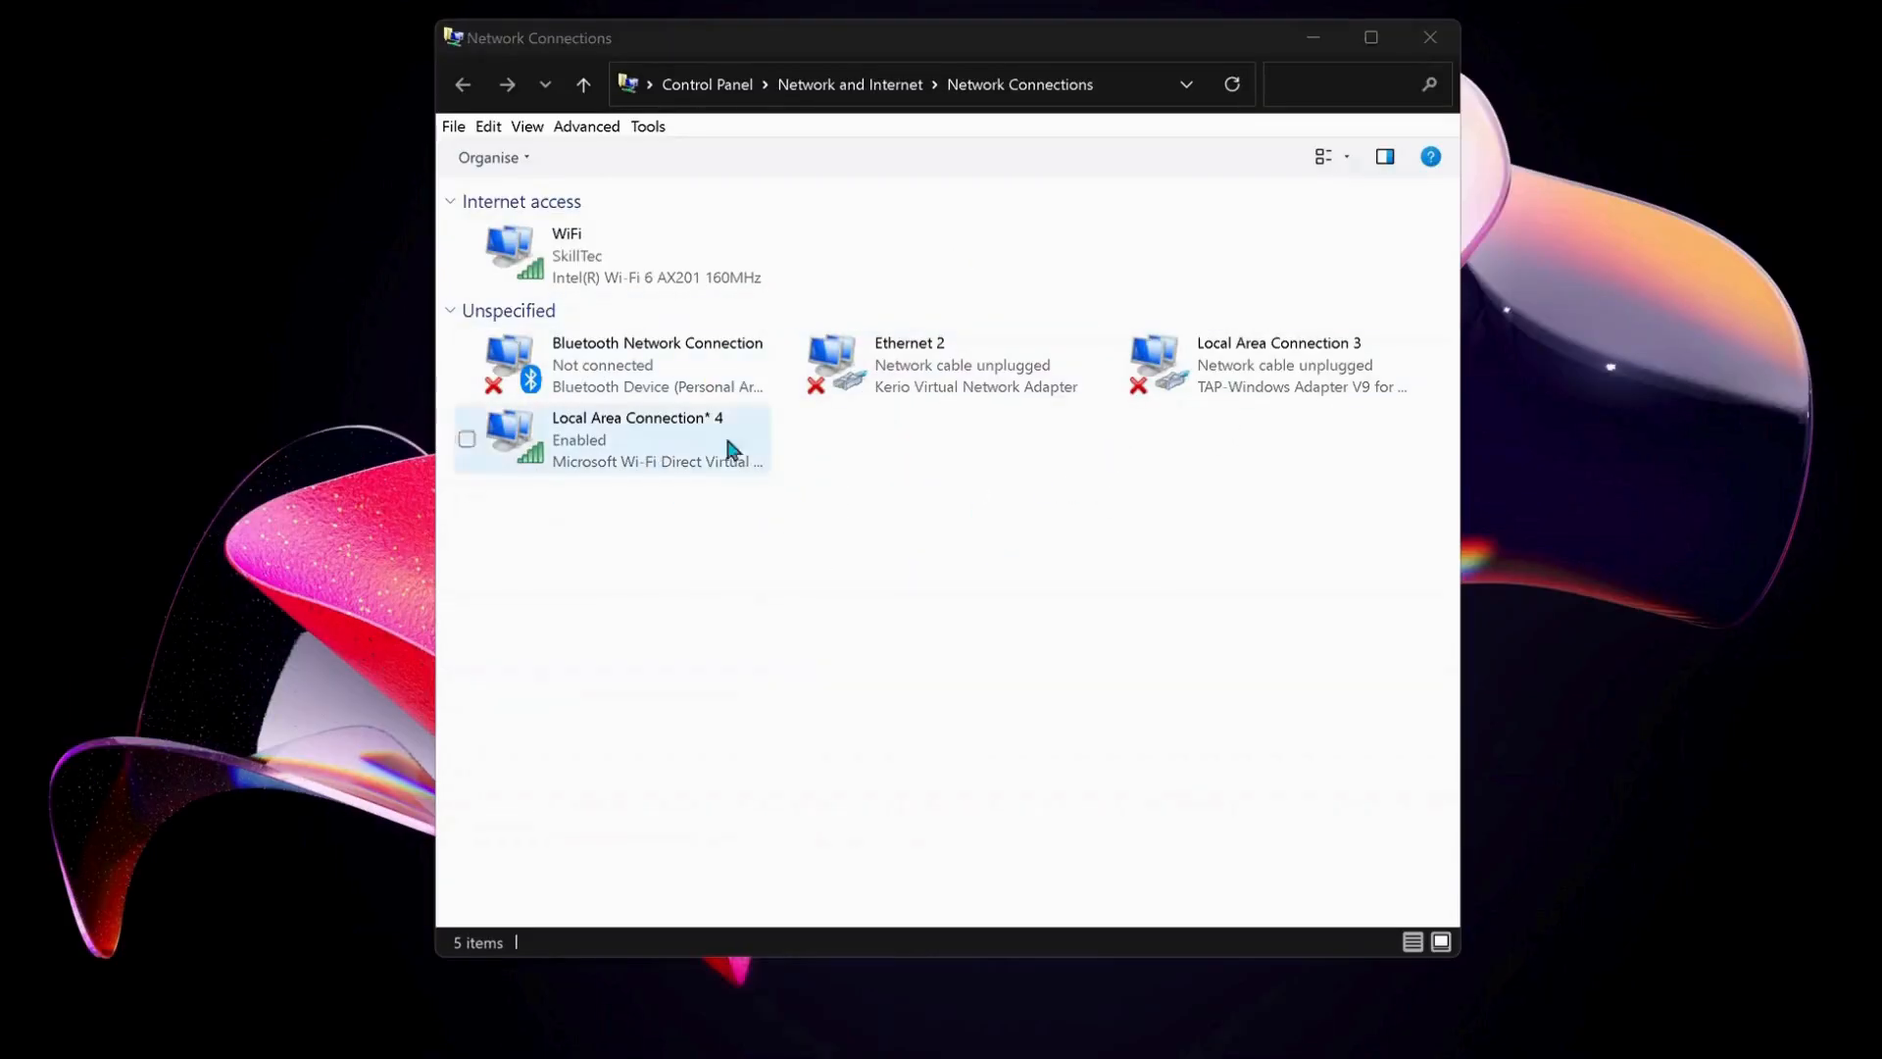
Step: Open the WiFi adapter's properties and select Internet Protocol Version 4 (TCP/IPv4)
{"action": "left_click", "coordinate": [612, 255]}
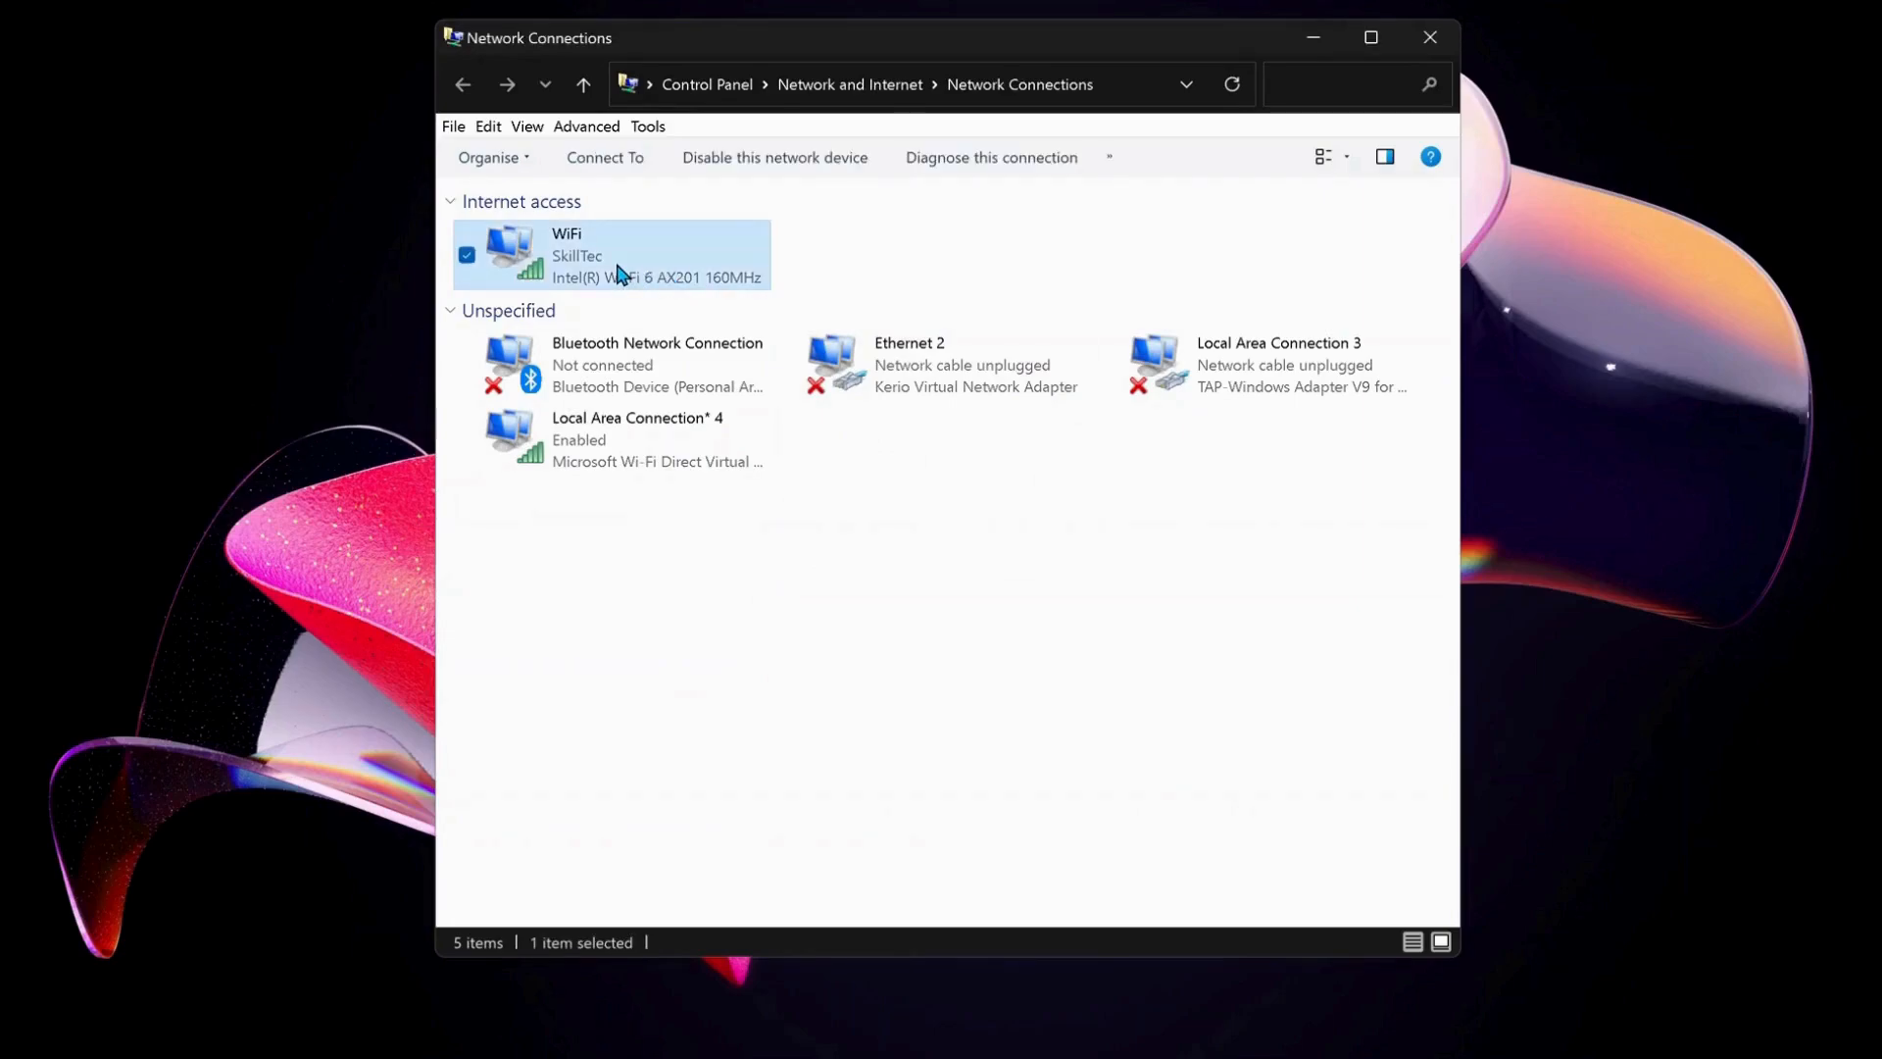
{"action": "right_click", "coordinate": [617, 255]}
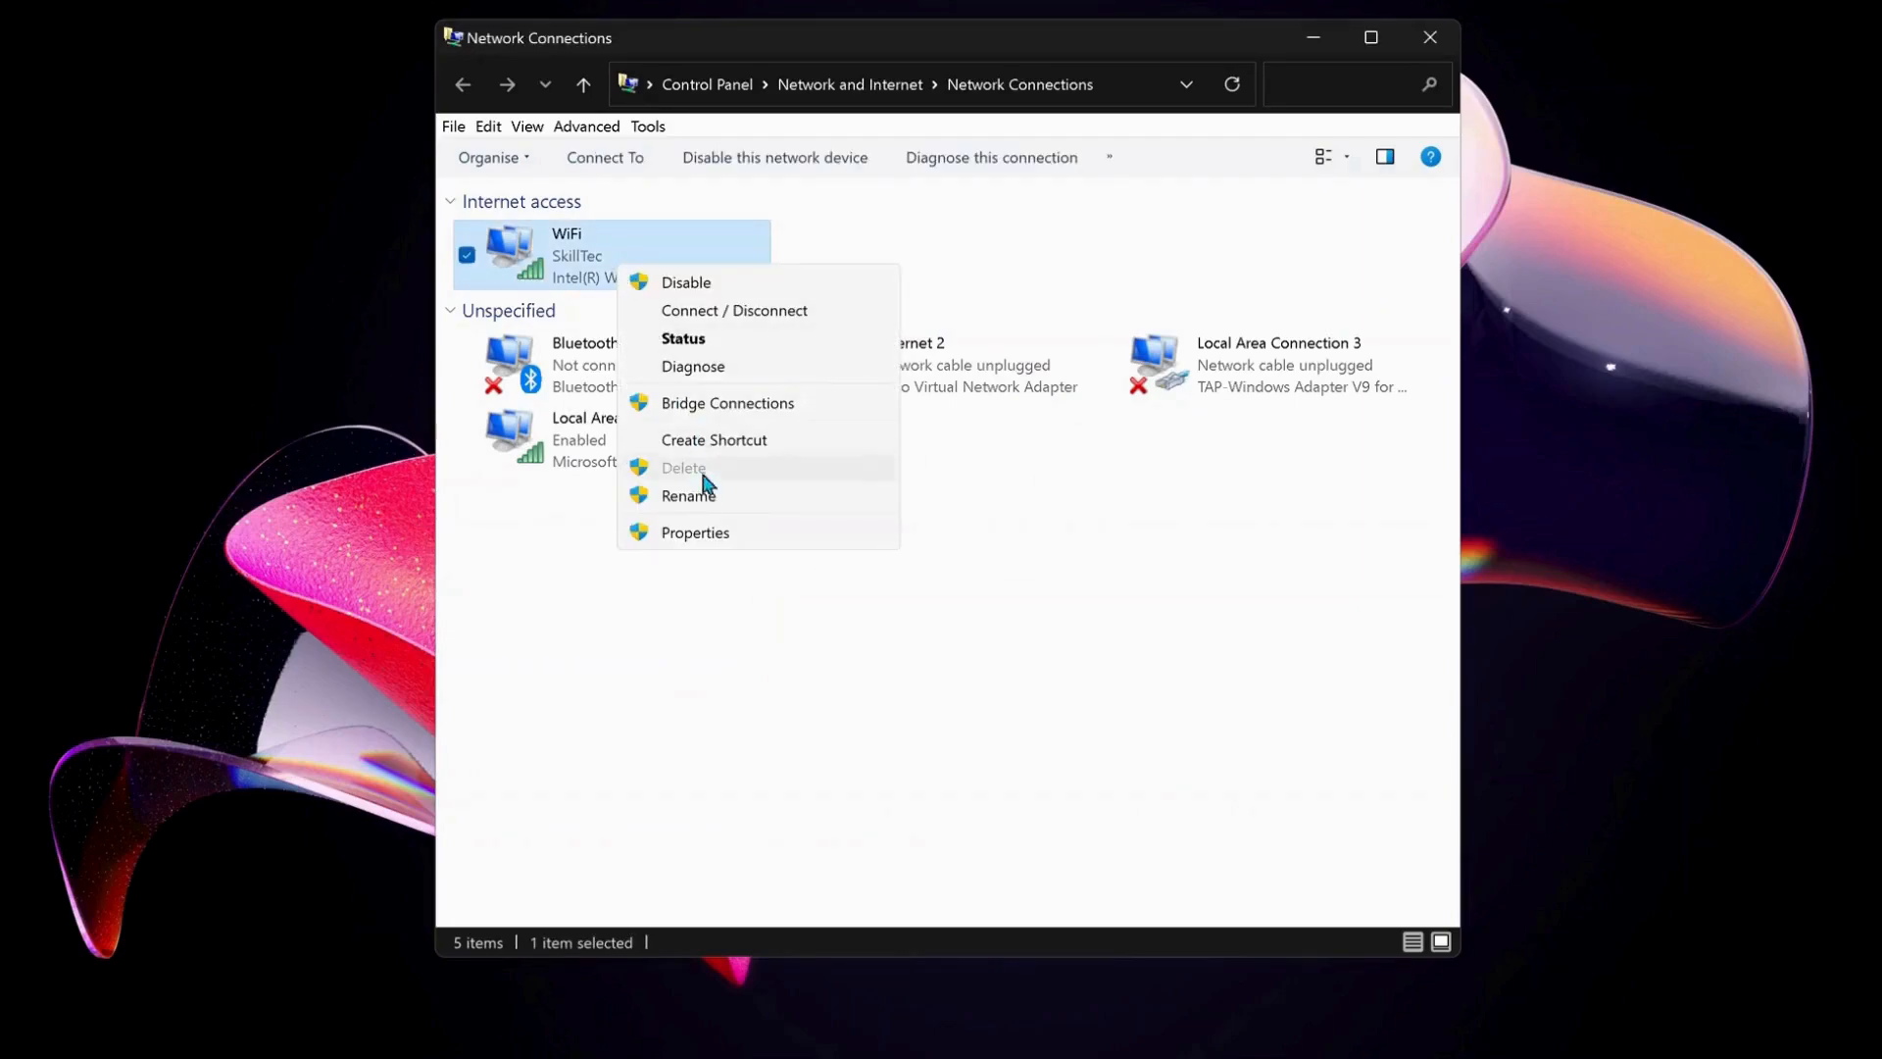
{"action": "left_click", "coordinate": [694, 531]}
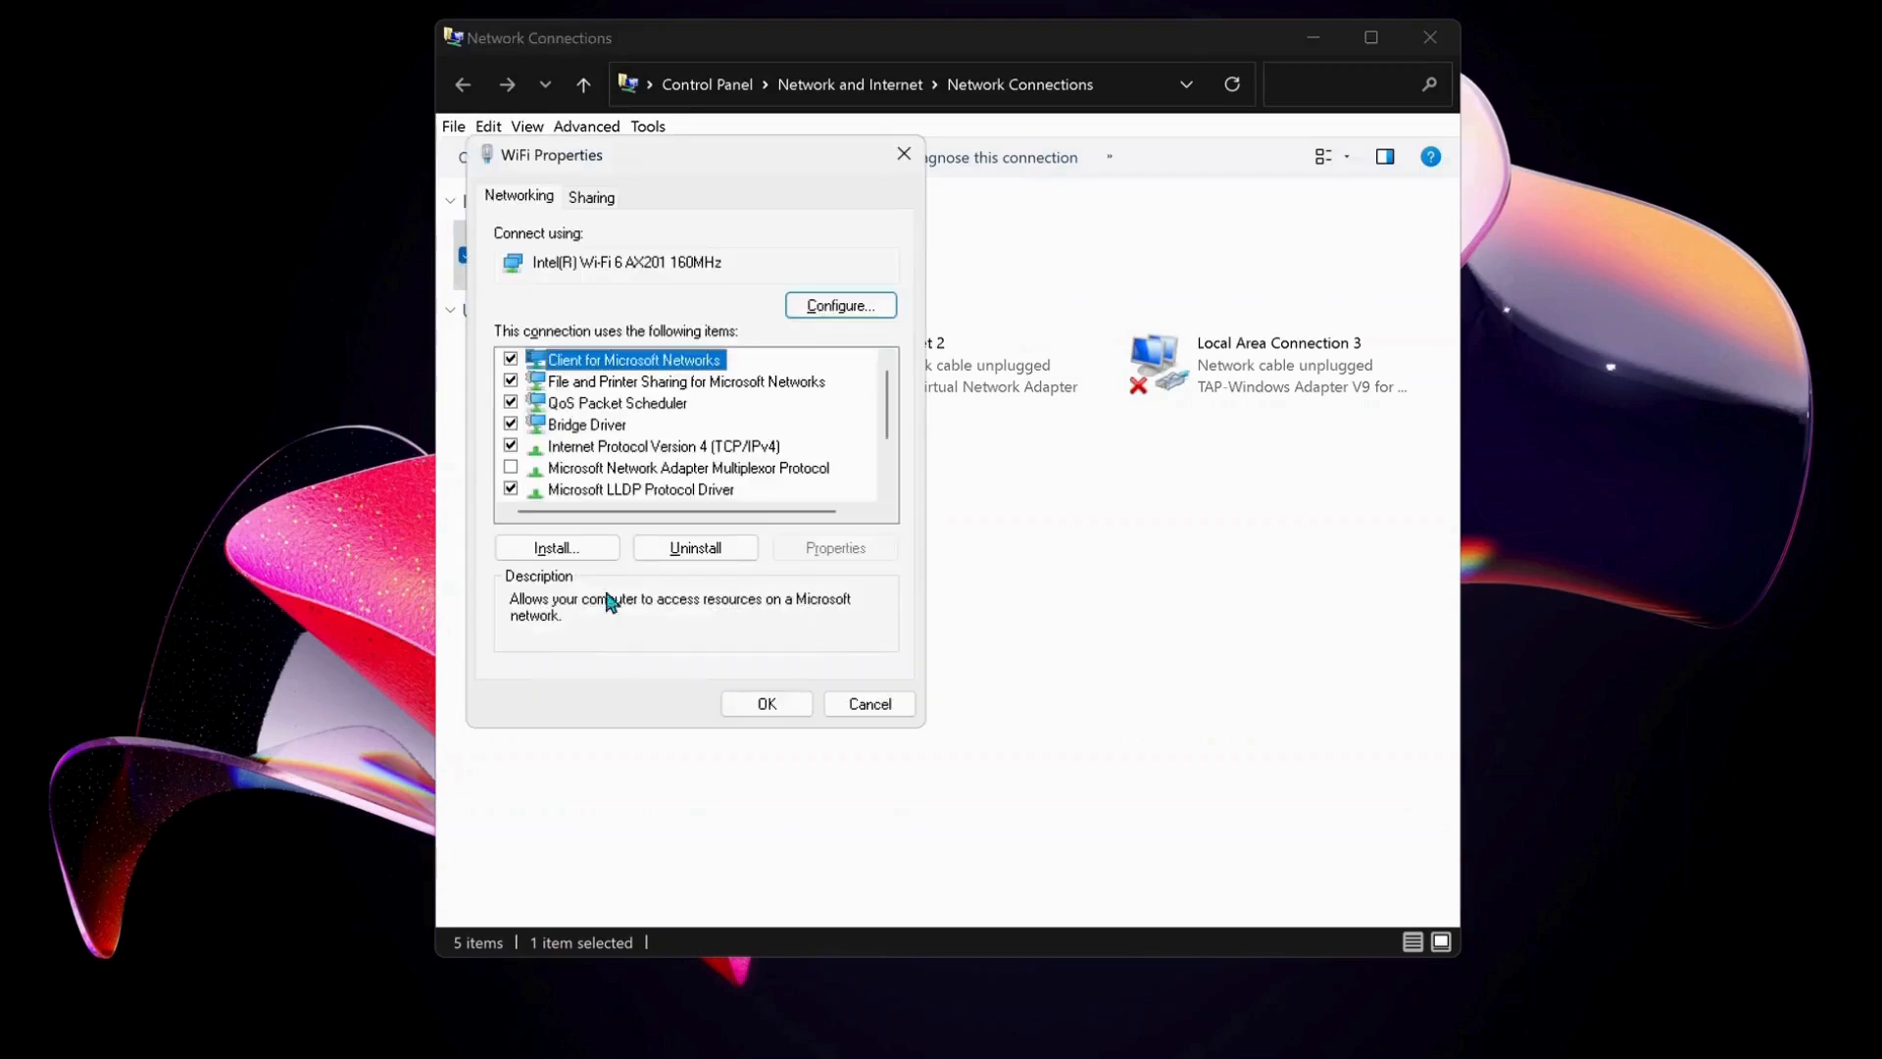
{"action": "left_click", "coordinate": [665, 445]}
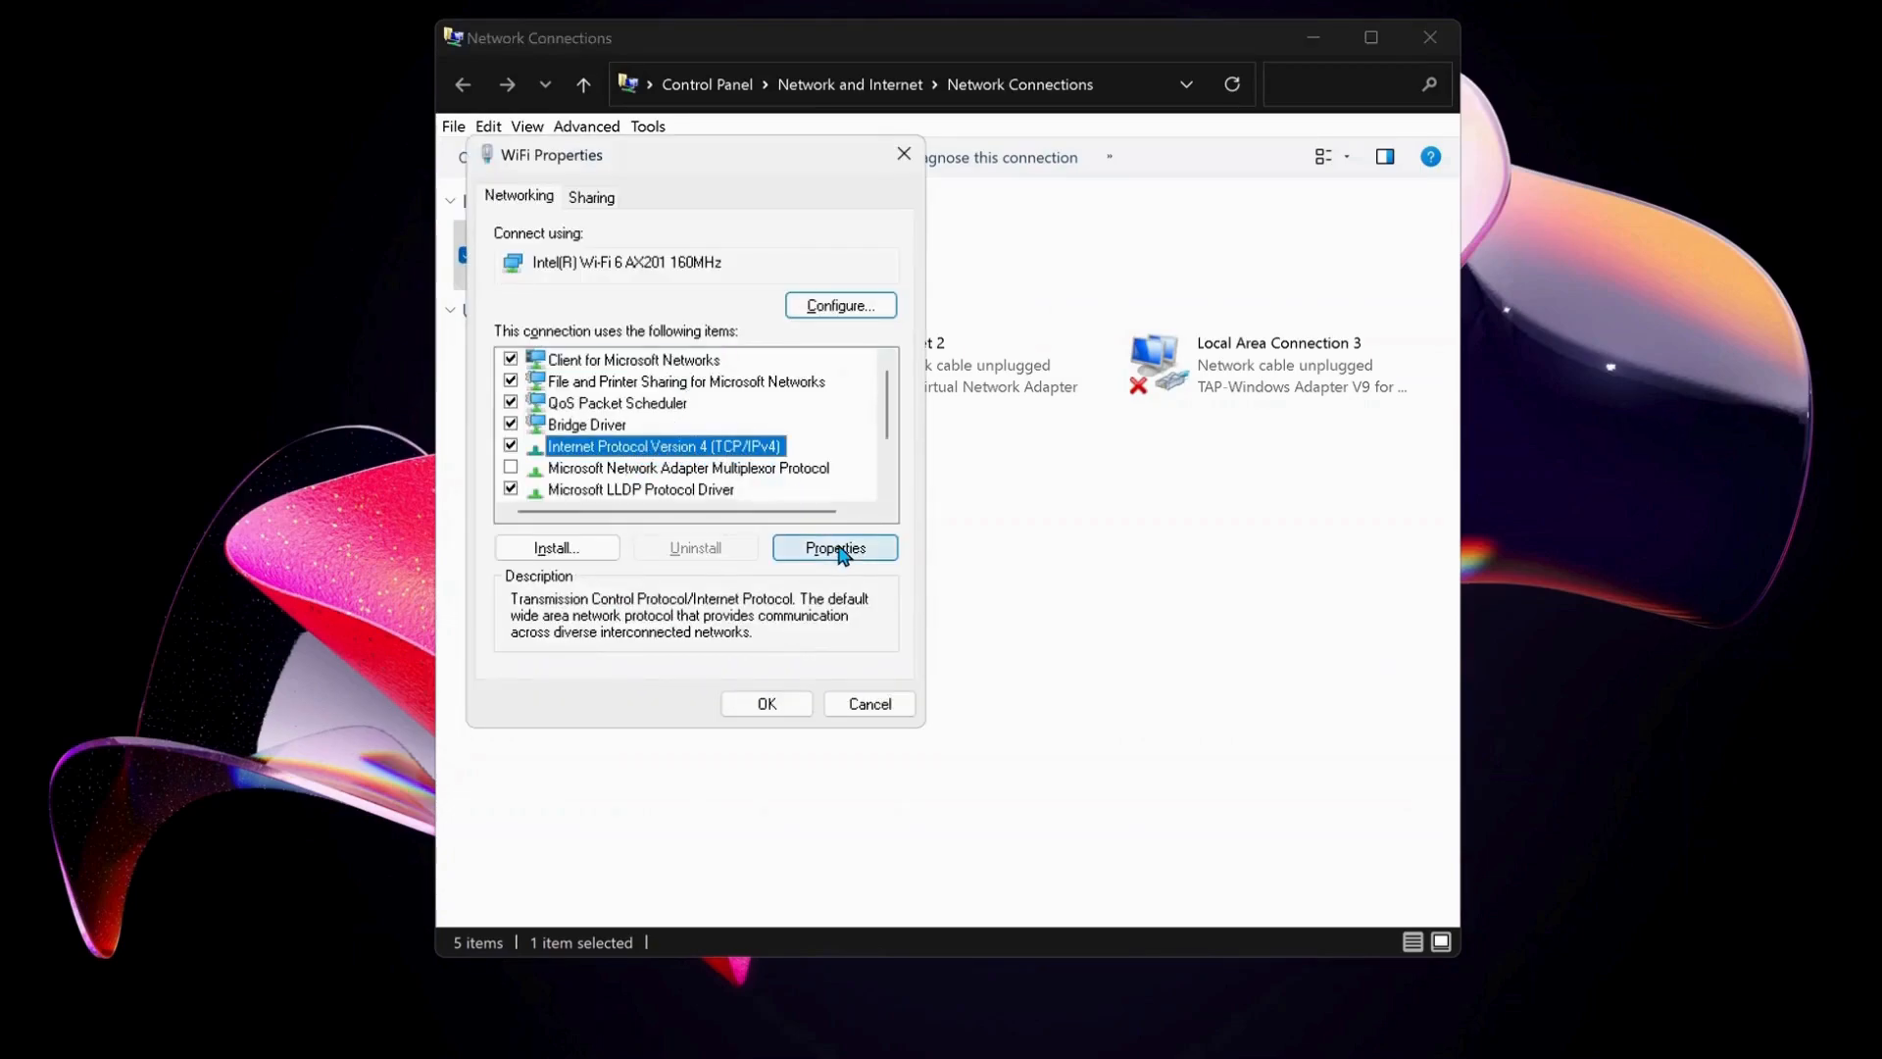
Step: Enter manual IPv4 DNS servers 8.8.8.8 and 8.8.4.4 for the WiFi adapter
{"action": "left_click", "coordinate": [835, 547]}
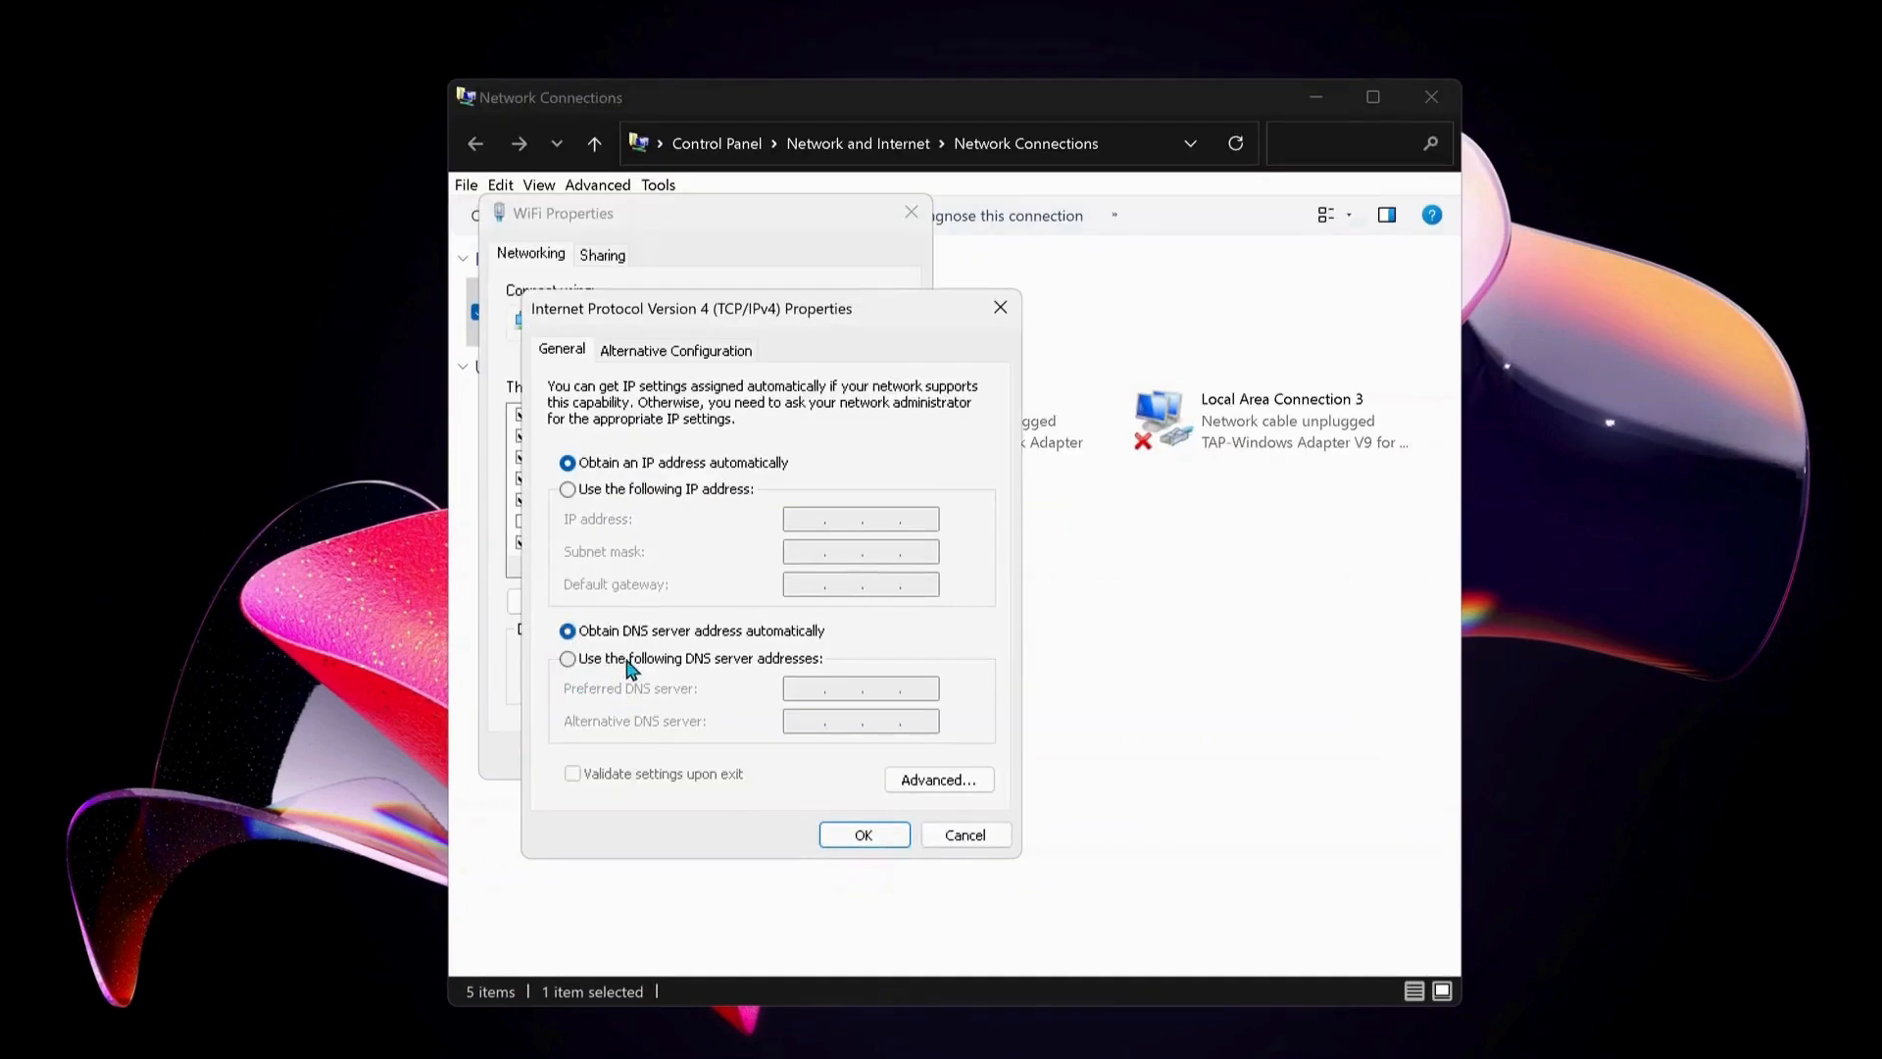
{"action": "mouse_move", "coordinate": [611, 667]}
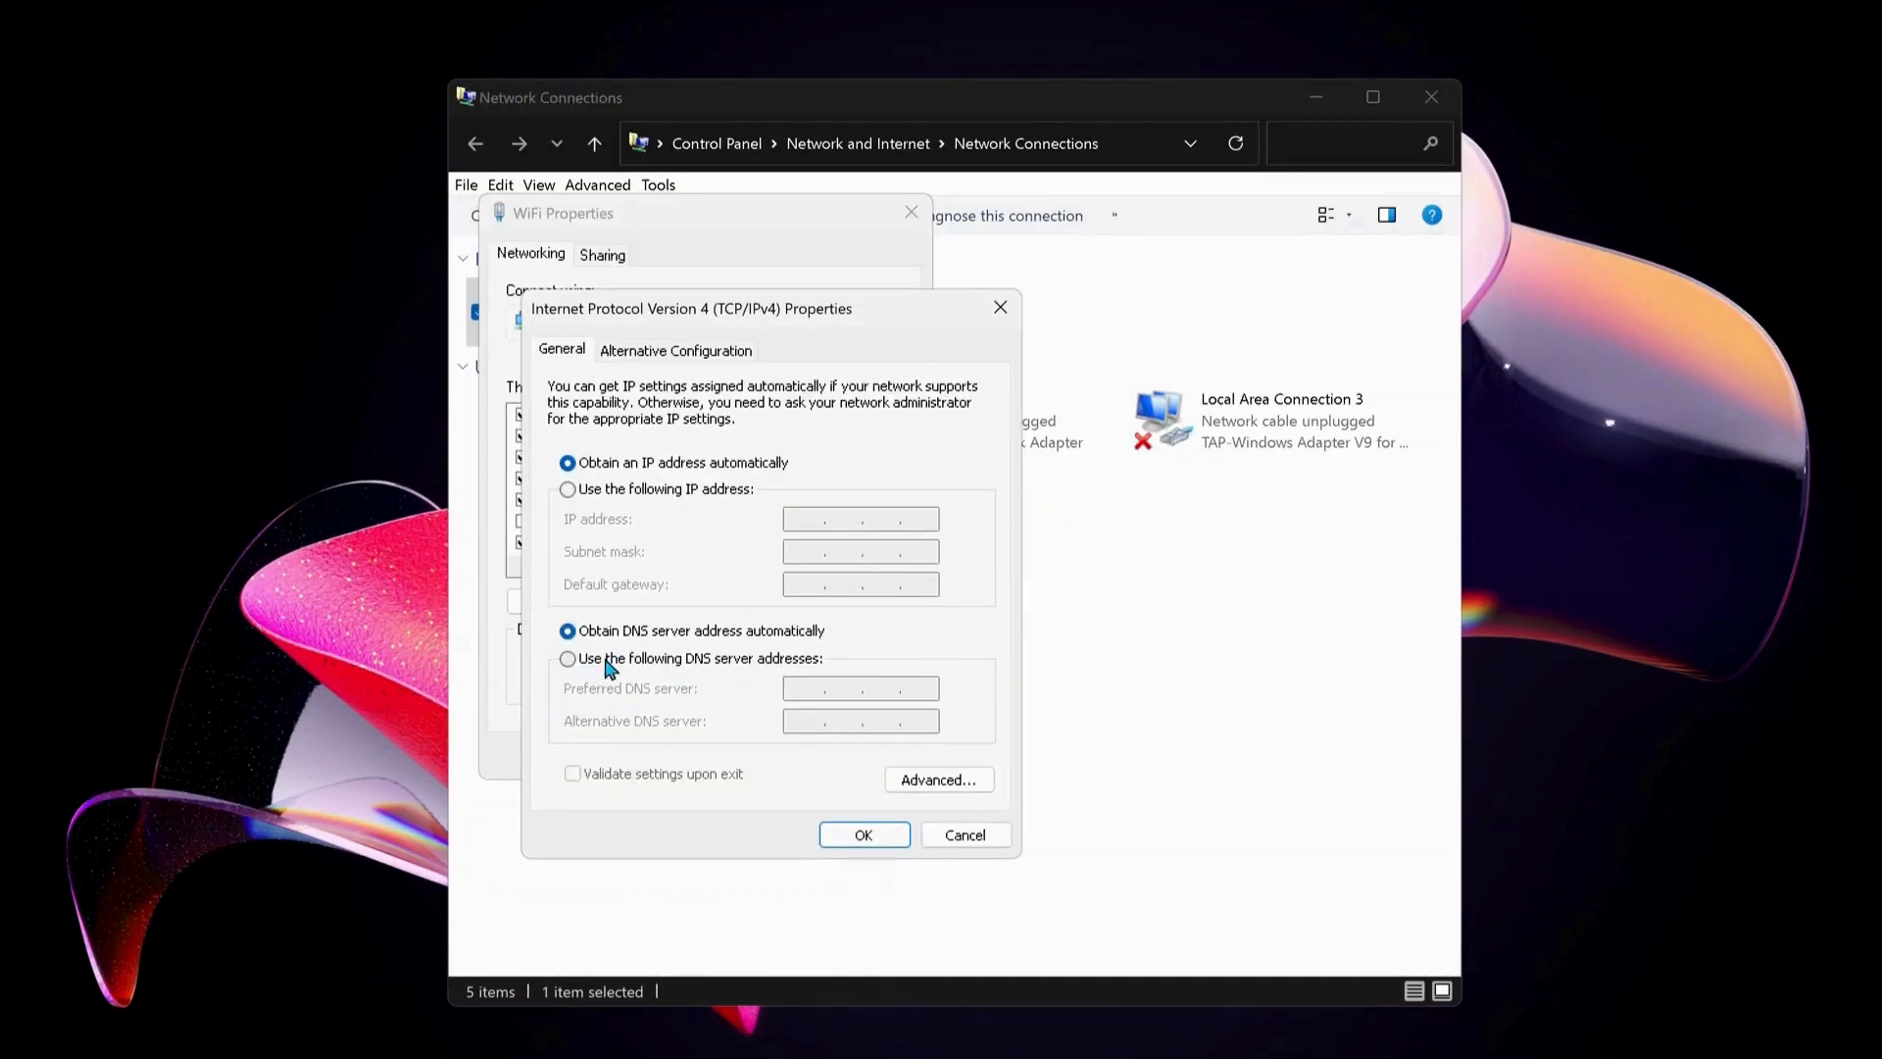
{"action": "left_click", "coordinate": [567, 659]}
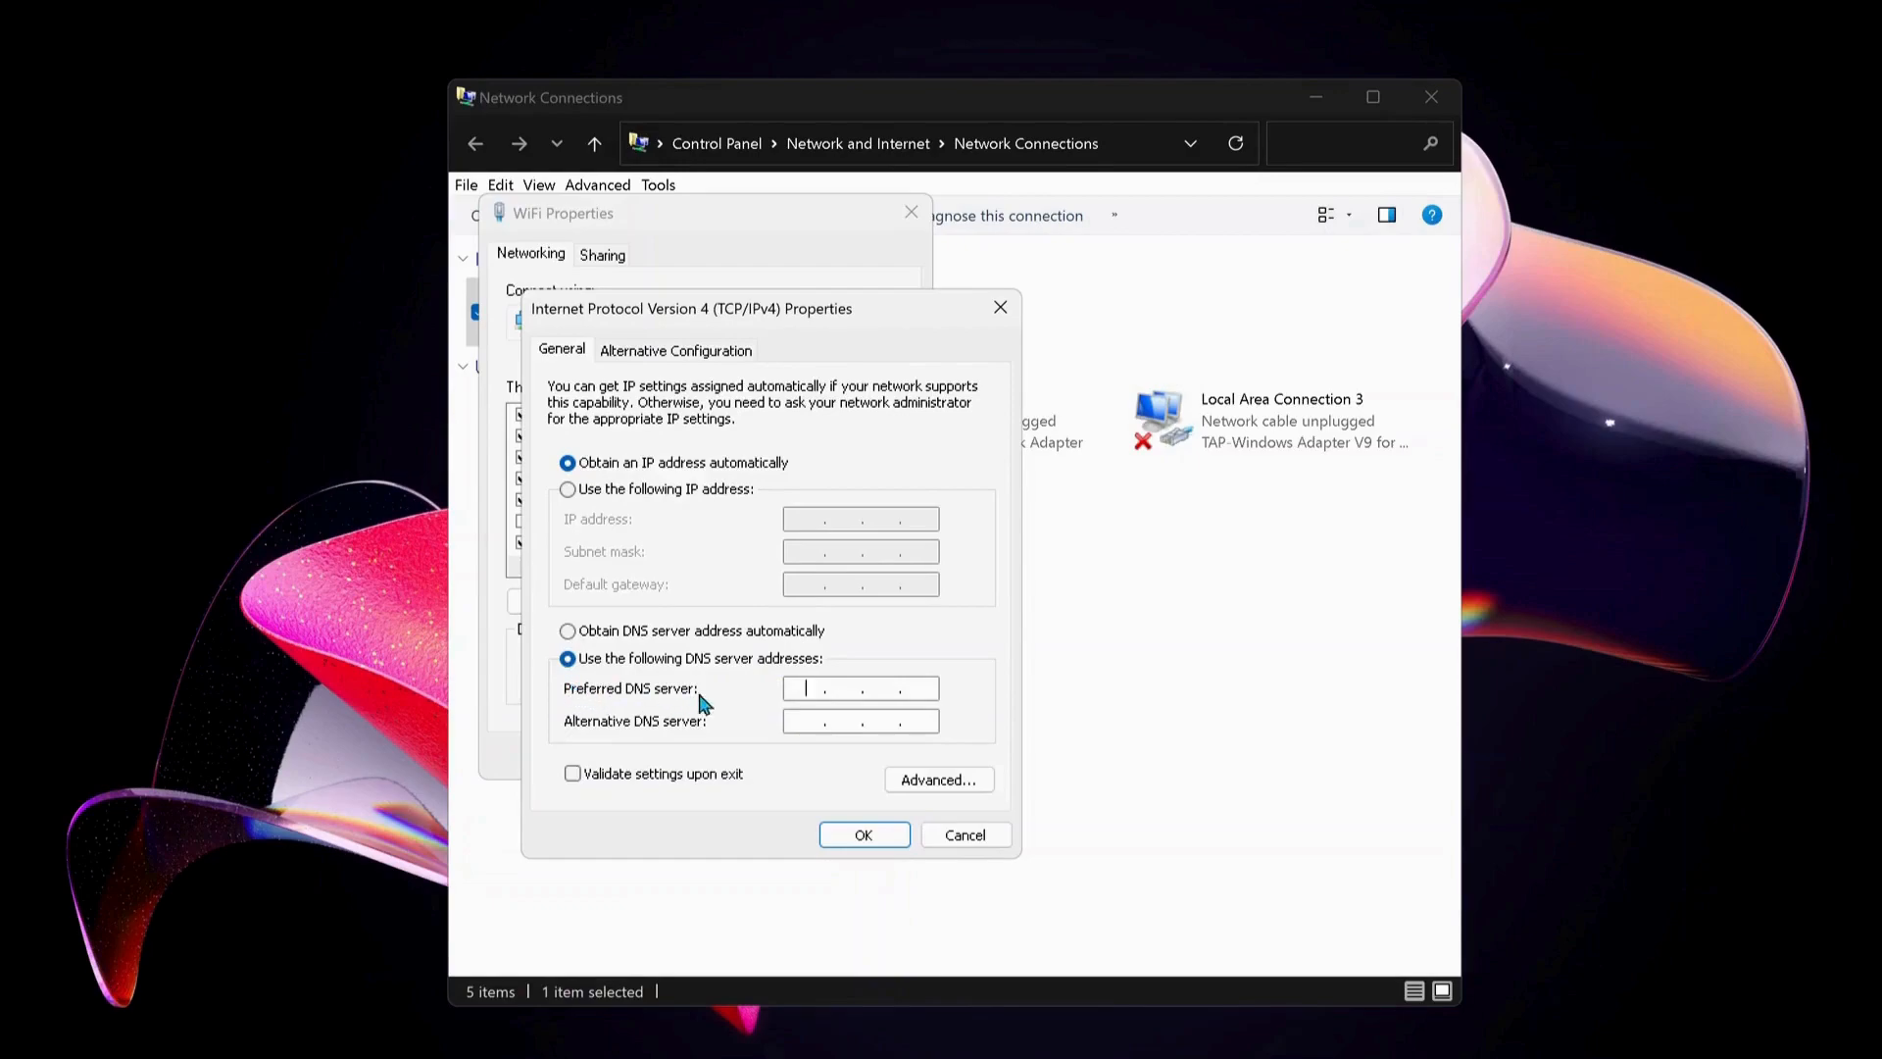
{"action": "type", "text": "8 . 8 . 8 ."}
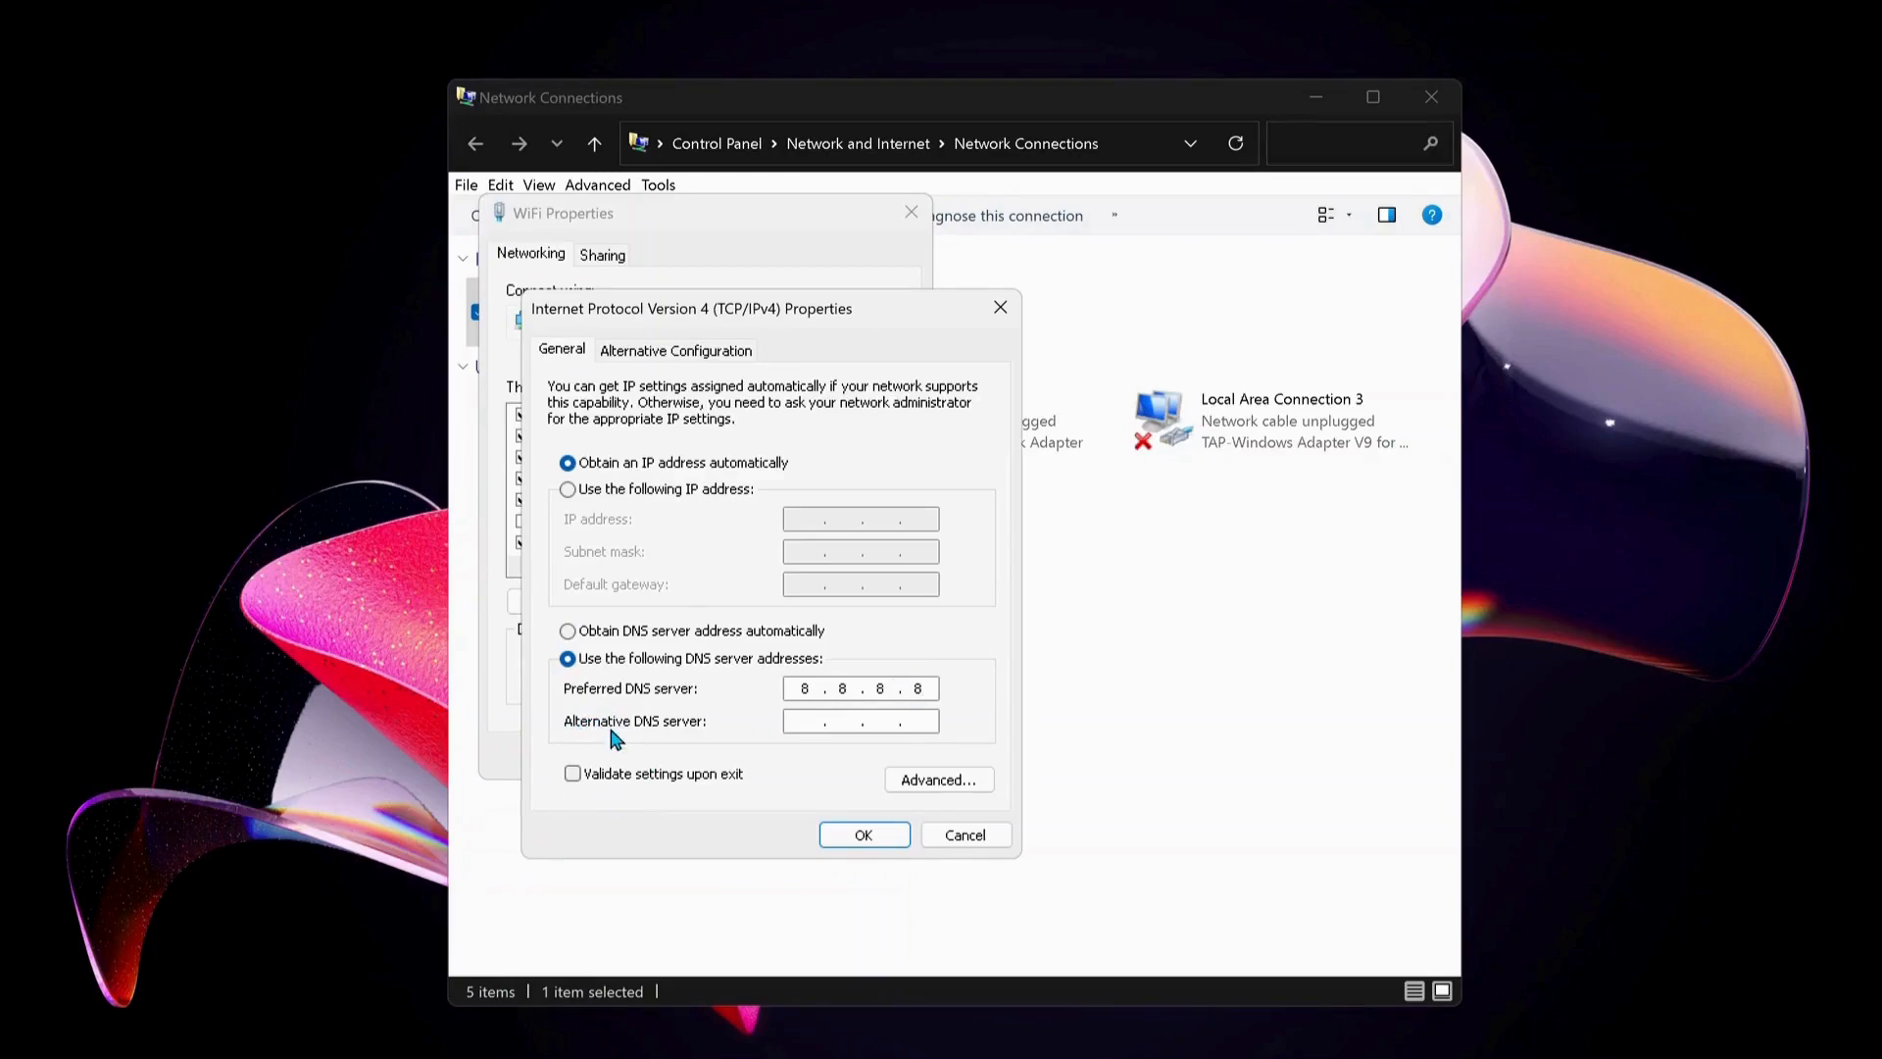
{"action": "type", "text": "8.8.4.4"}
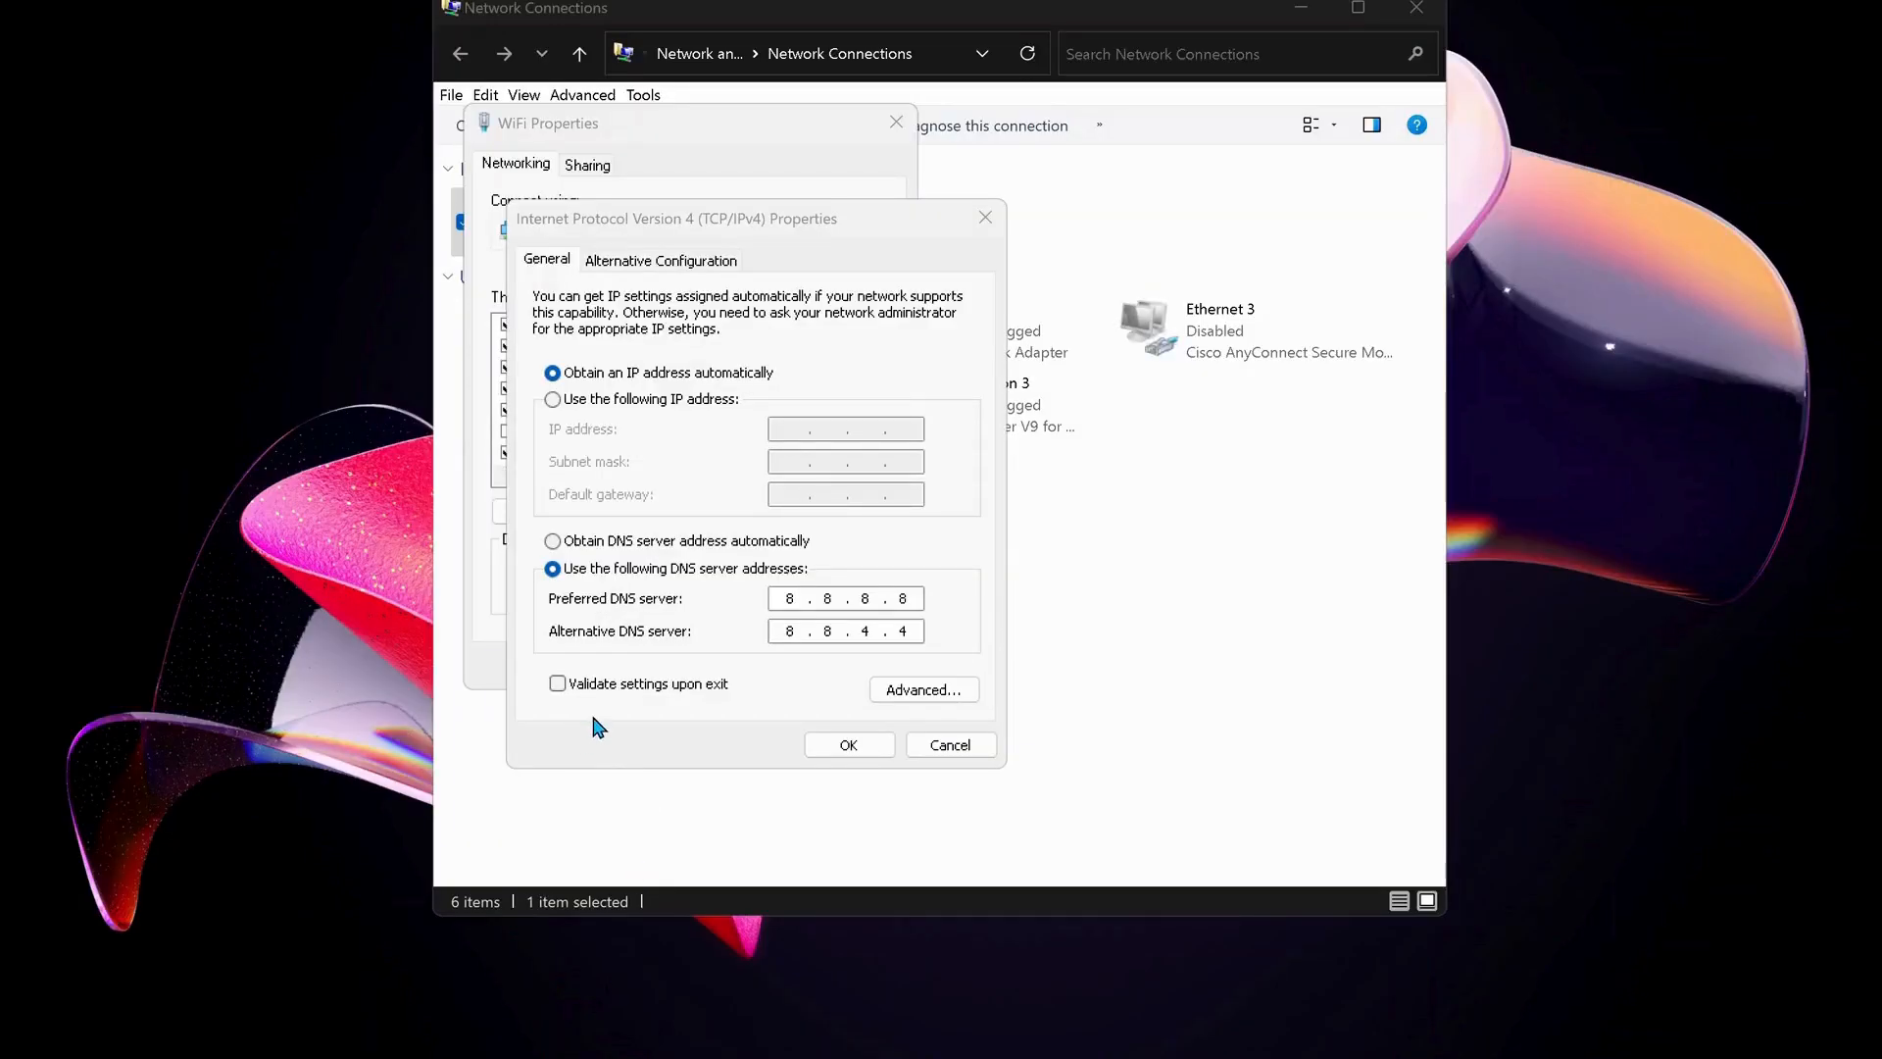
{"action": "mouse_move", "coordinate": [700, 694]}
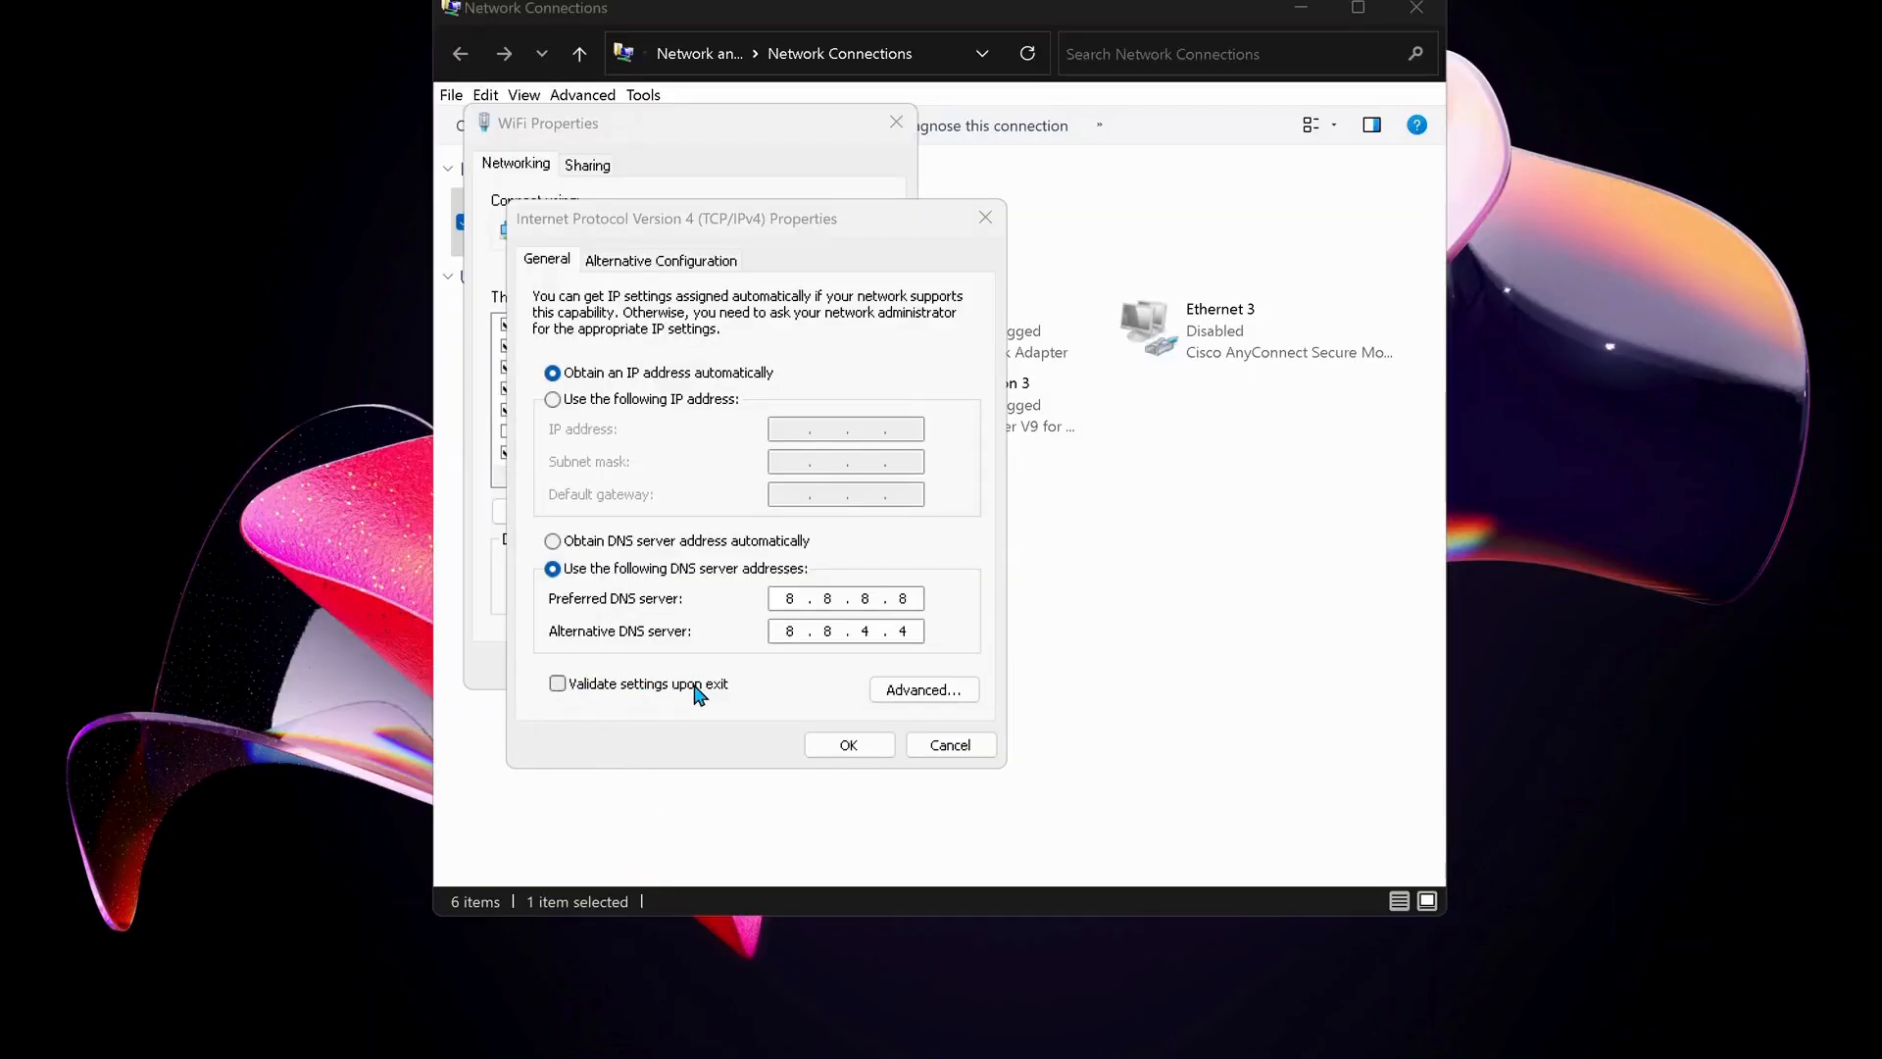
{"action": "left_click", "coordinate": [556, 682]}
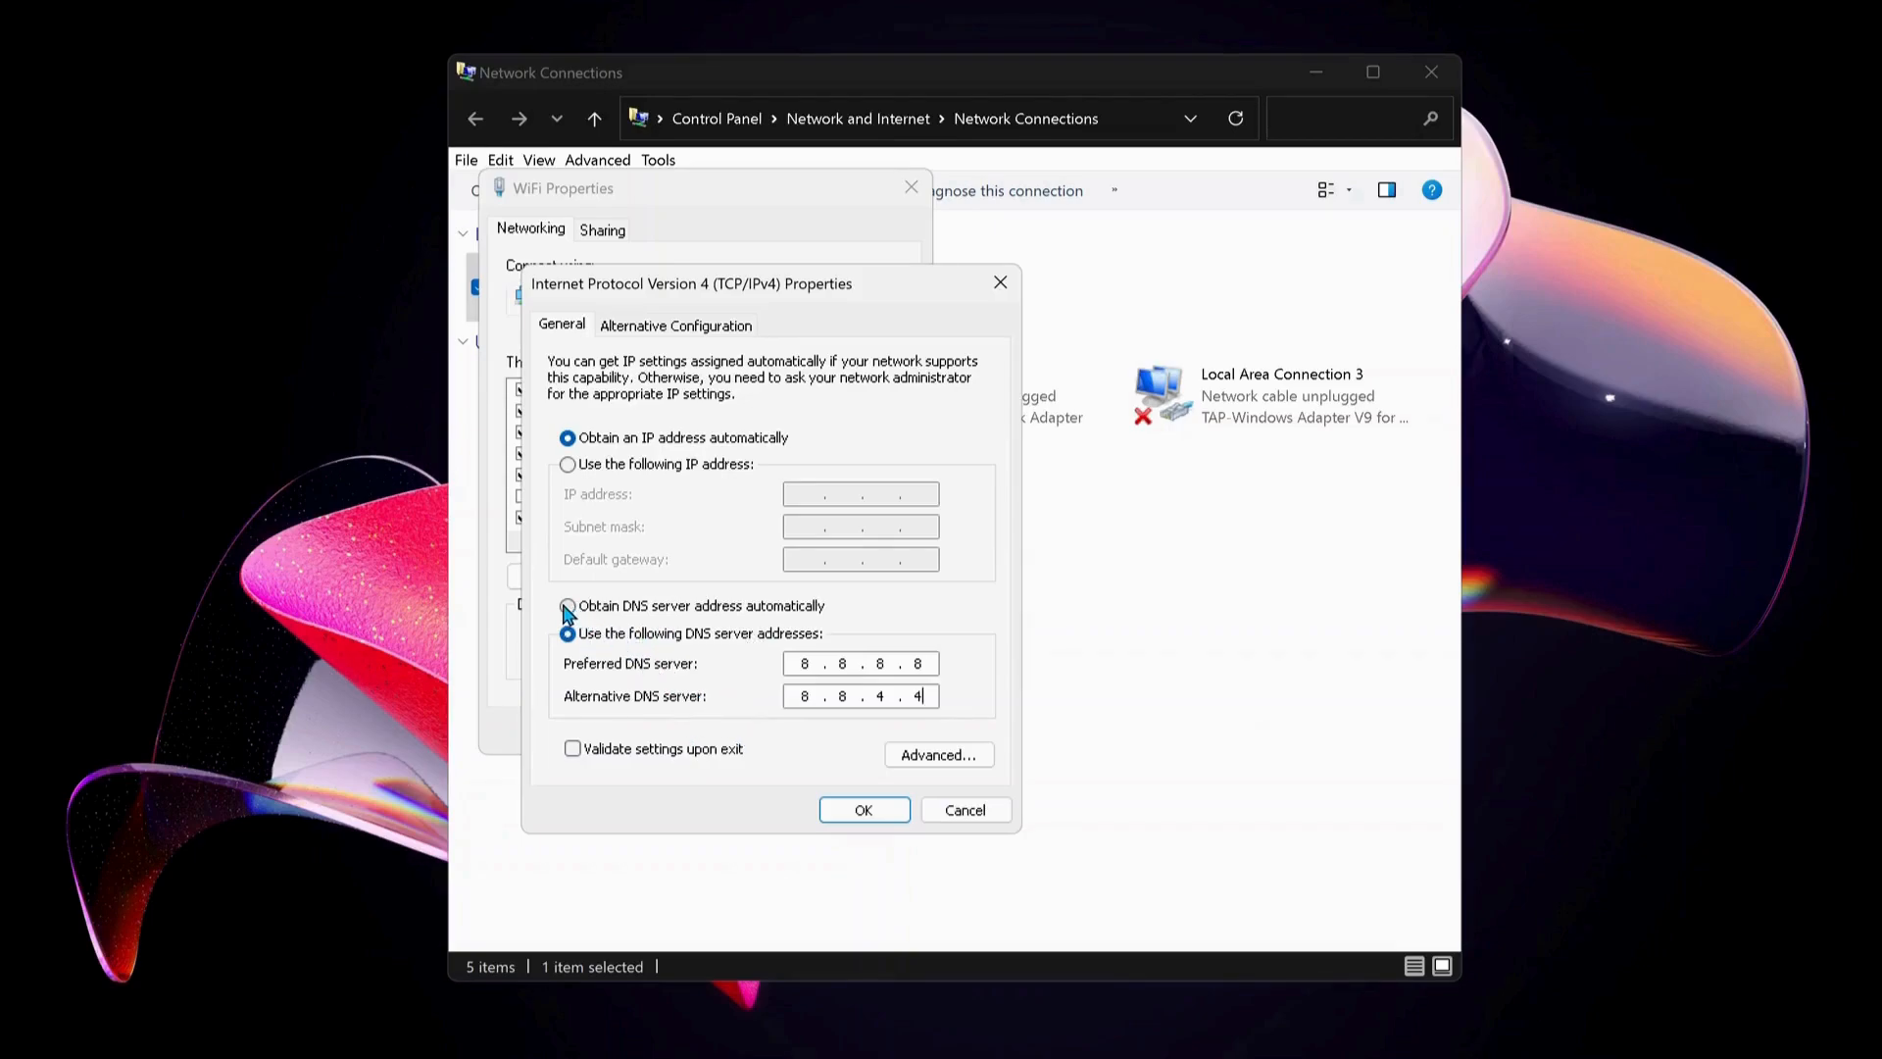
Step: Revert the WiFi adapter to automatic DNS and confirm the IPv4 settings
{"action": "left_click", "coordinate": [568, 606]}
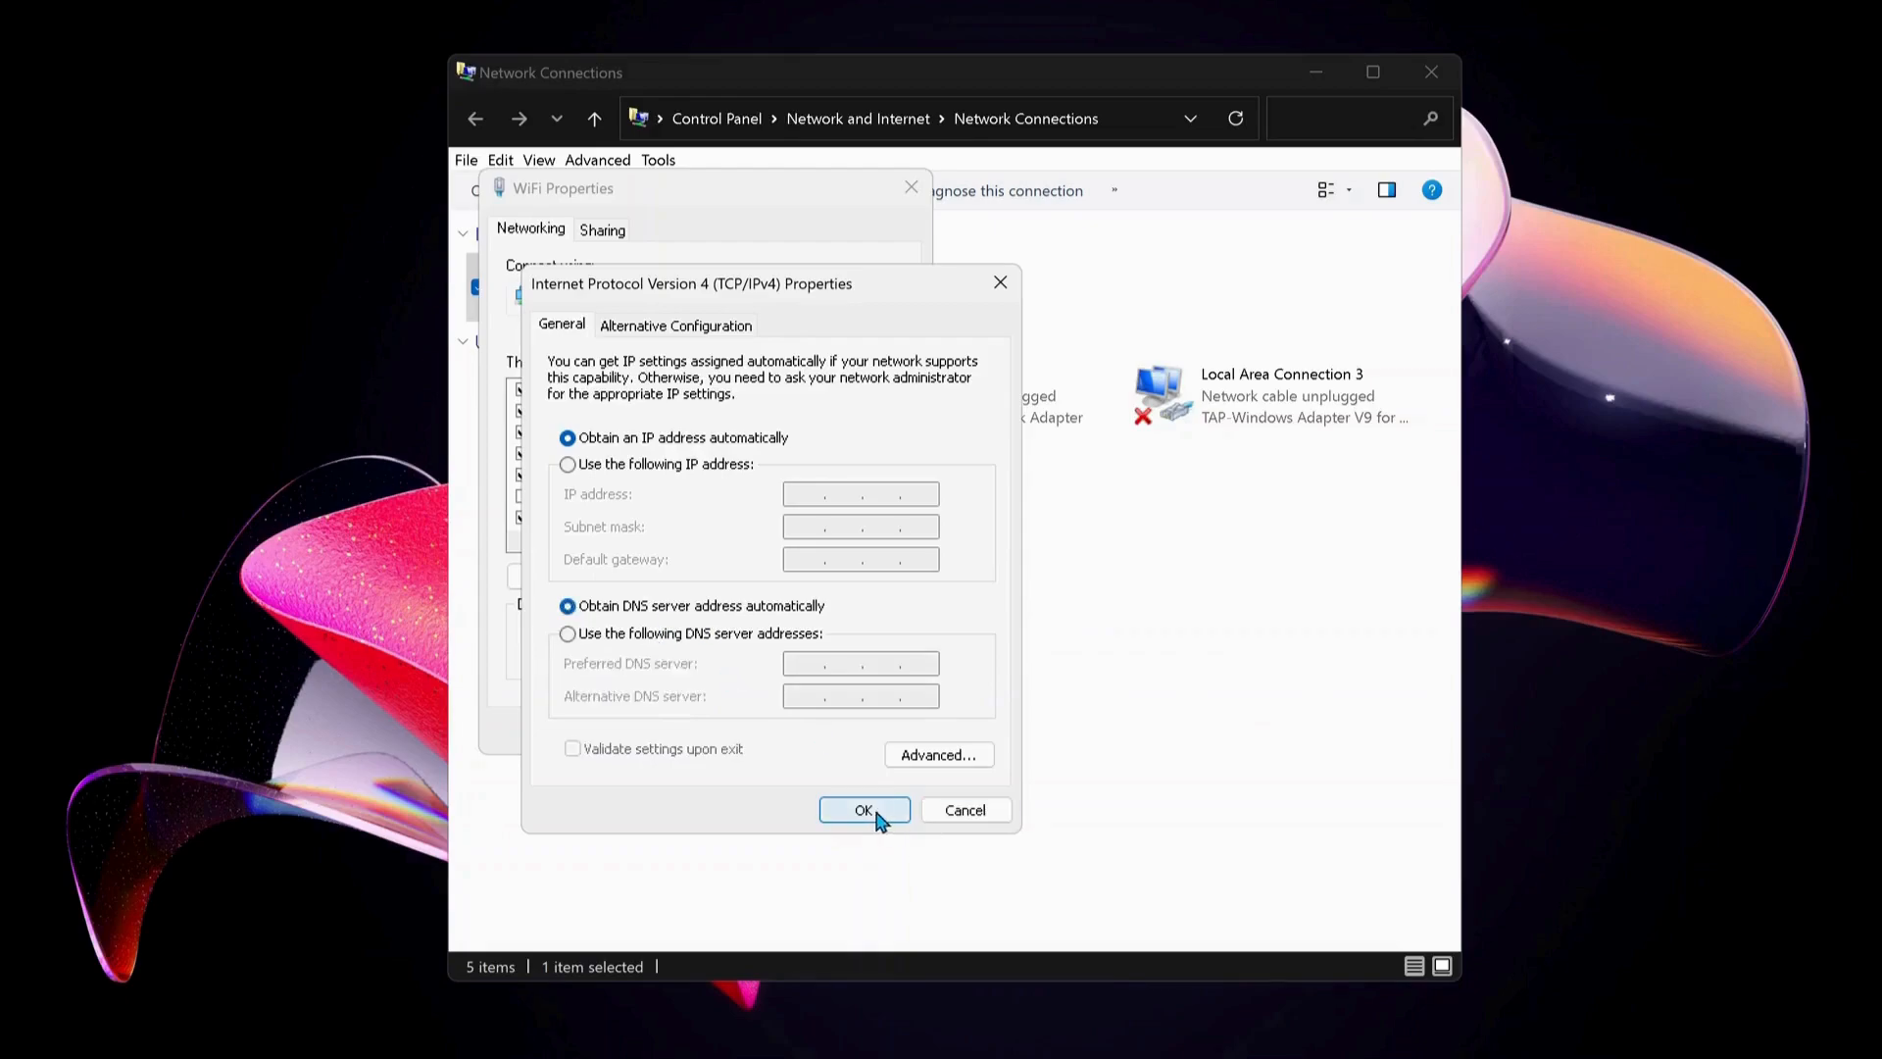
{"action": "left_click", "coordinate": [865, 810]}
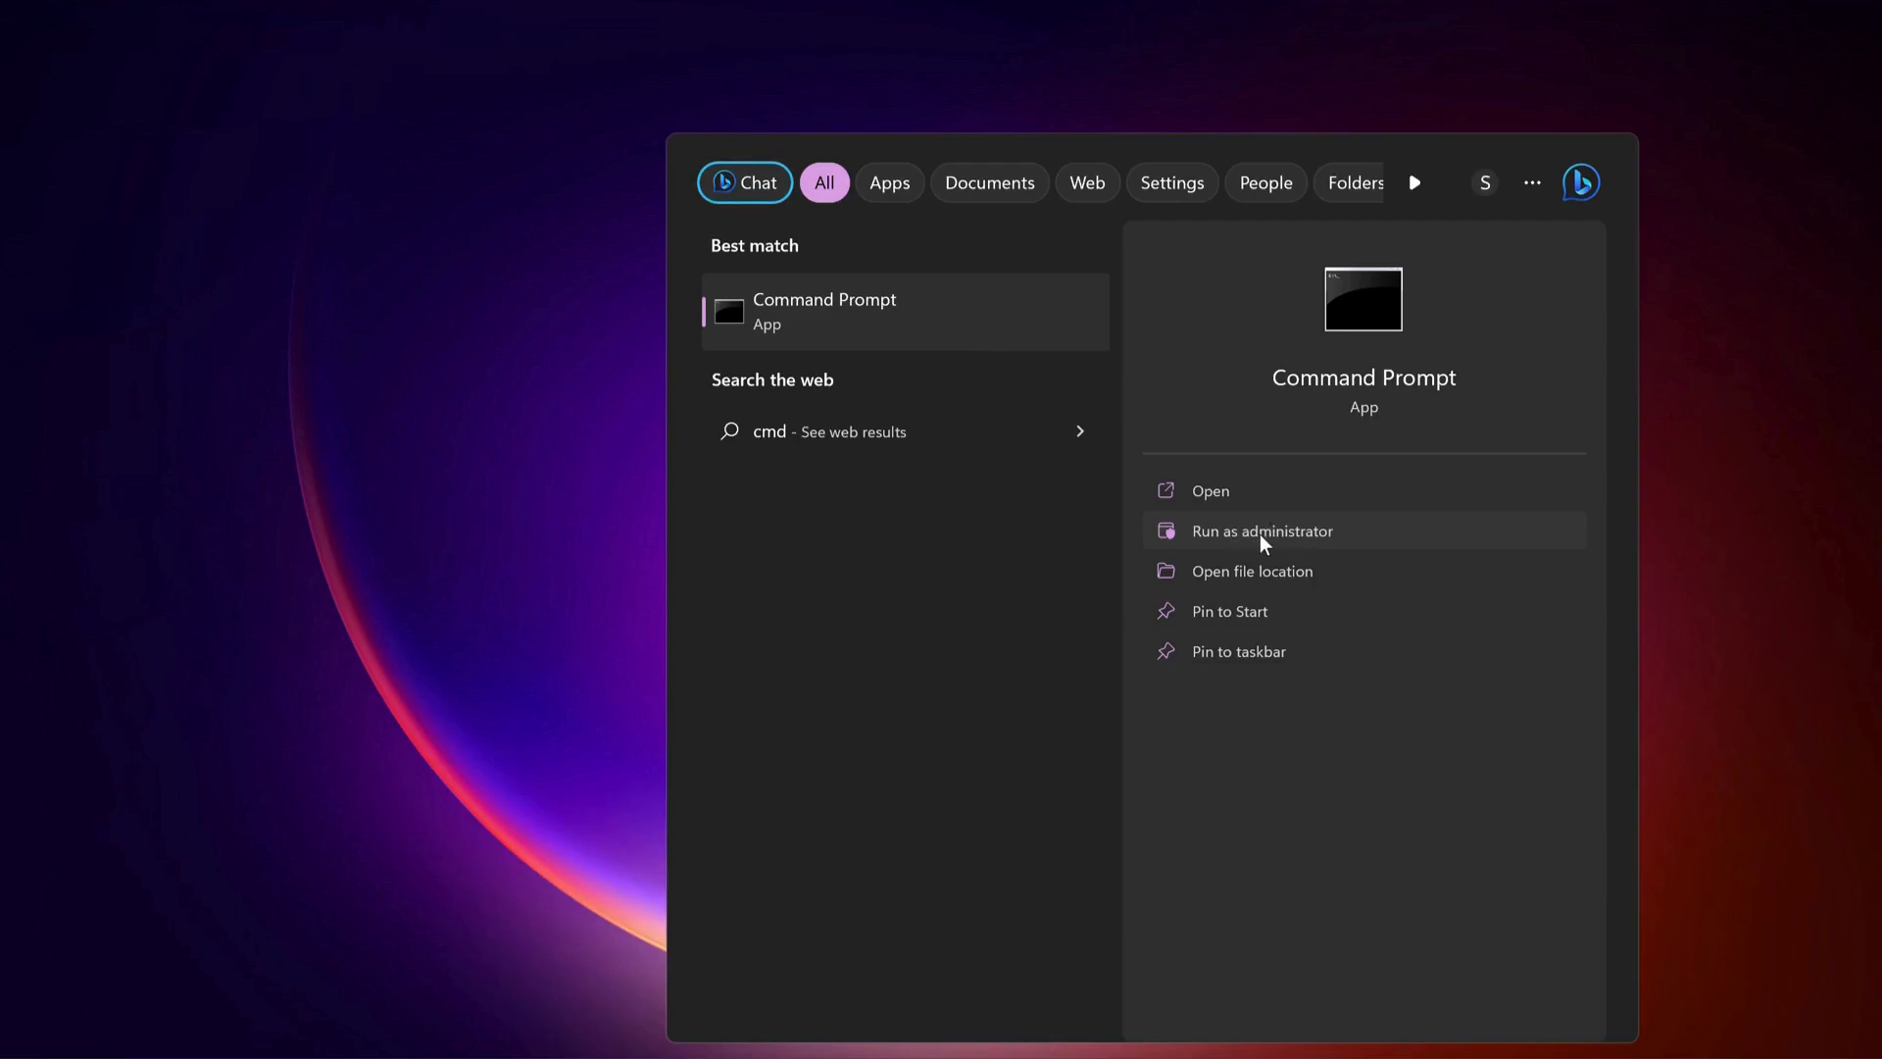
Step: Start Command Prompt as administrator for the ipconfig /flushdns command
{"action": "left_click", "coordinate": [1260, 531]}
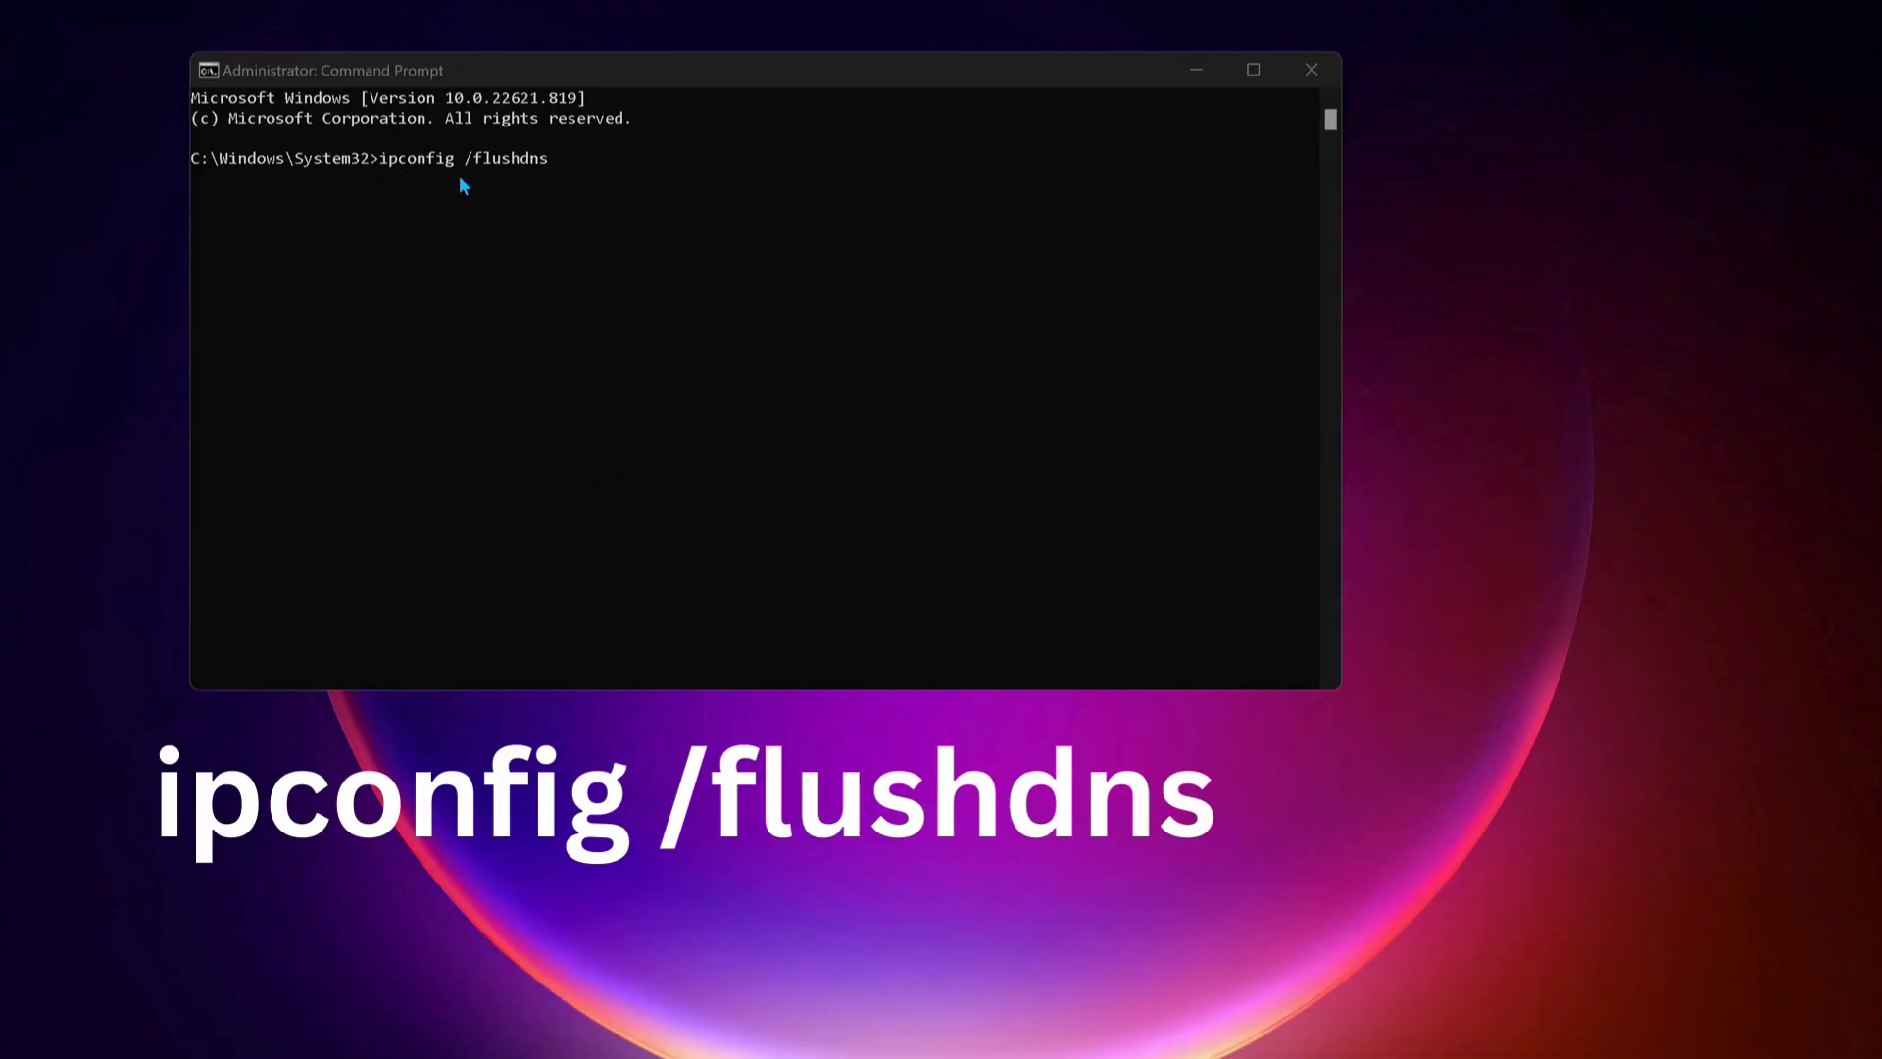